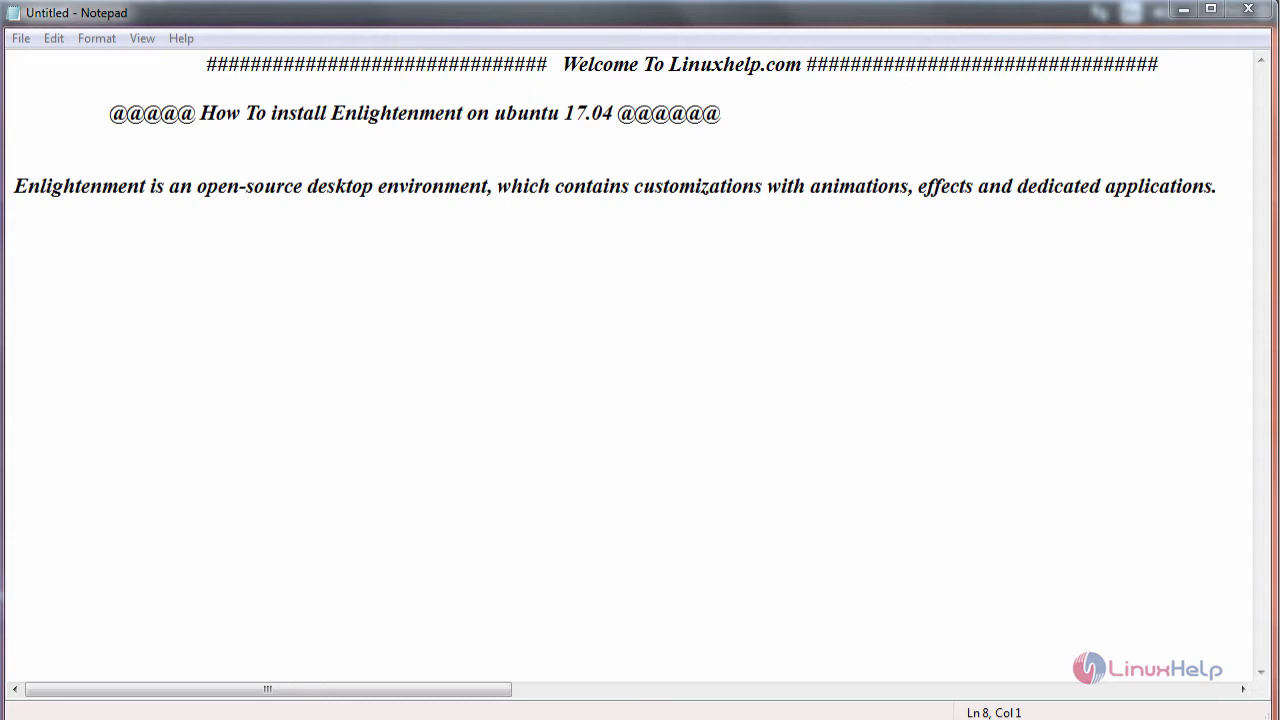
pyautogui.moveTo(1164, 24)
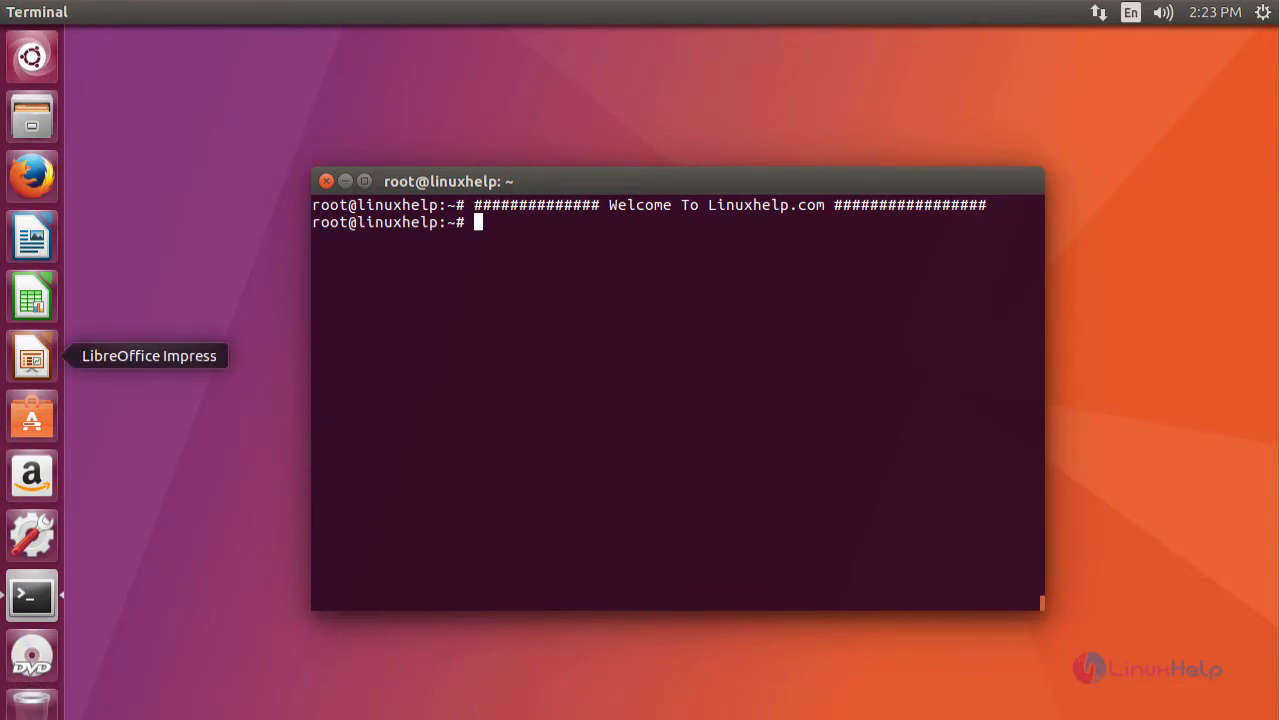
pyautogui.moveTo(676, 318)
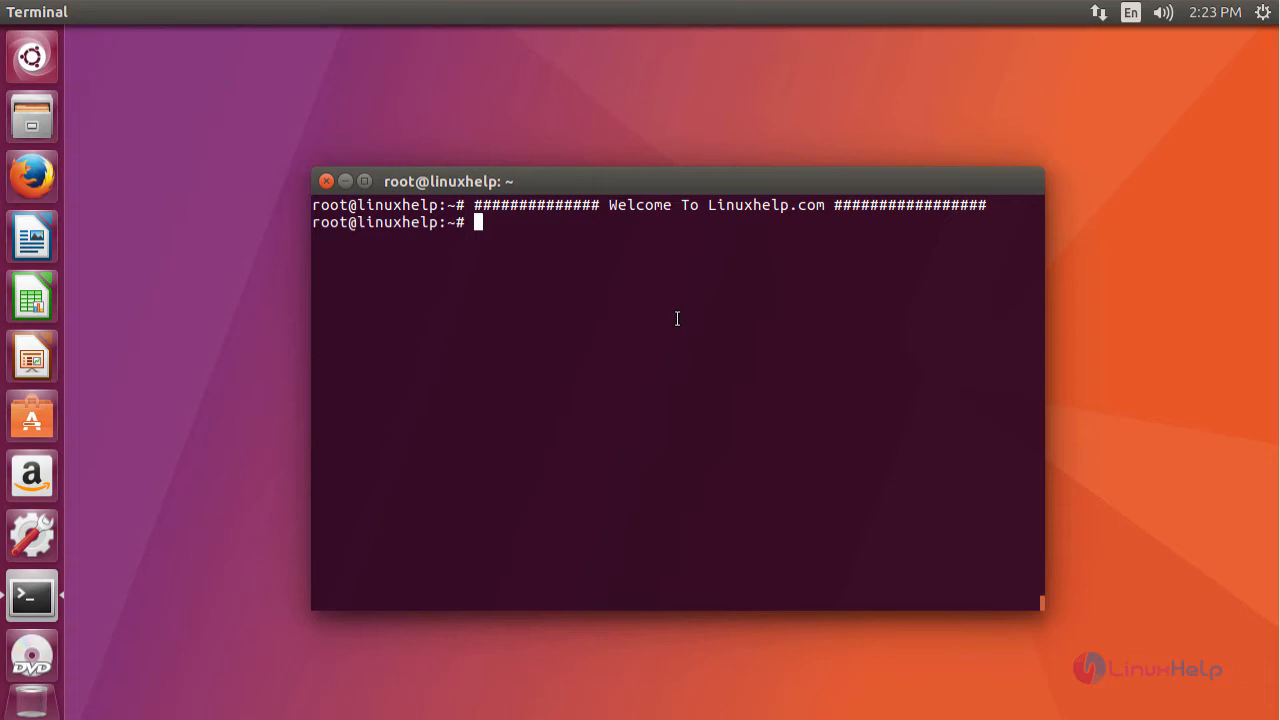
# Add the ppa:niko2040/e19 Enlightenment repository with add-apt-repository and import its key.
pyautogui.write('add-apt-repository ppa:niko2040/e19')
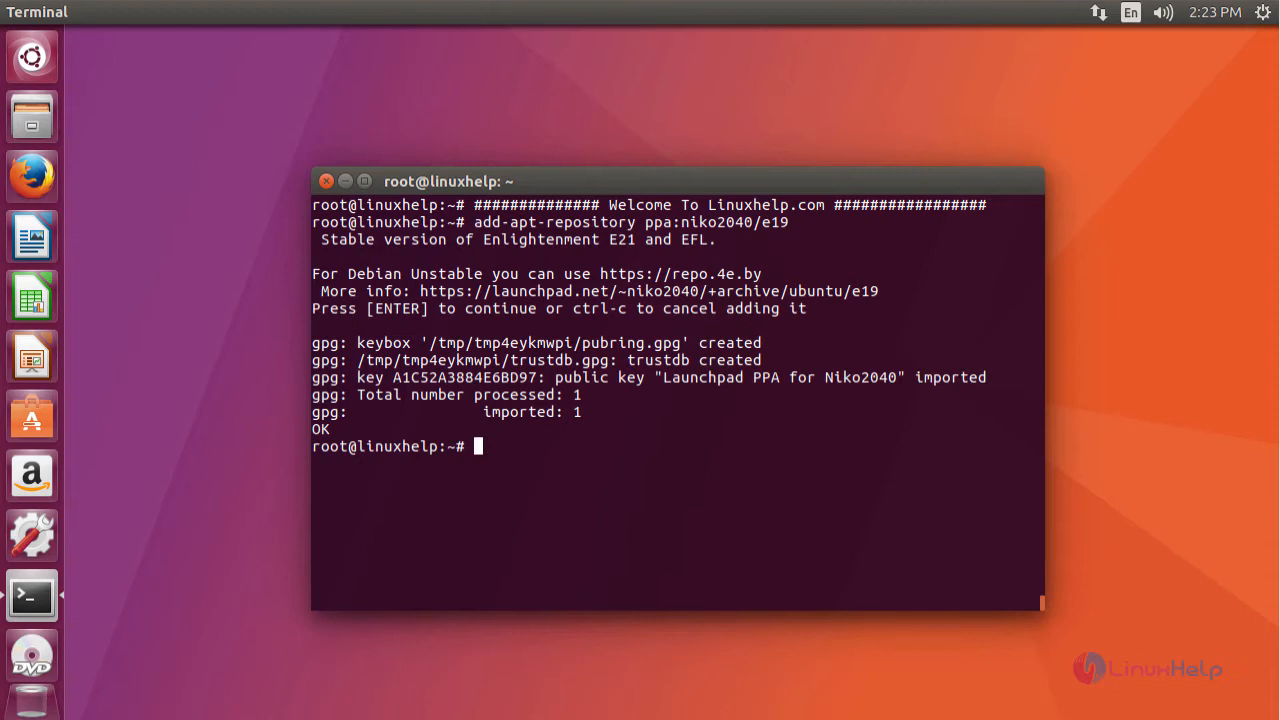
pyautogui.moveTo(862, 488)
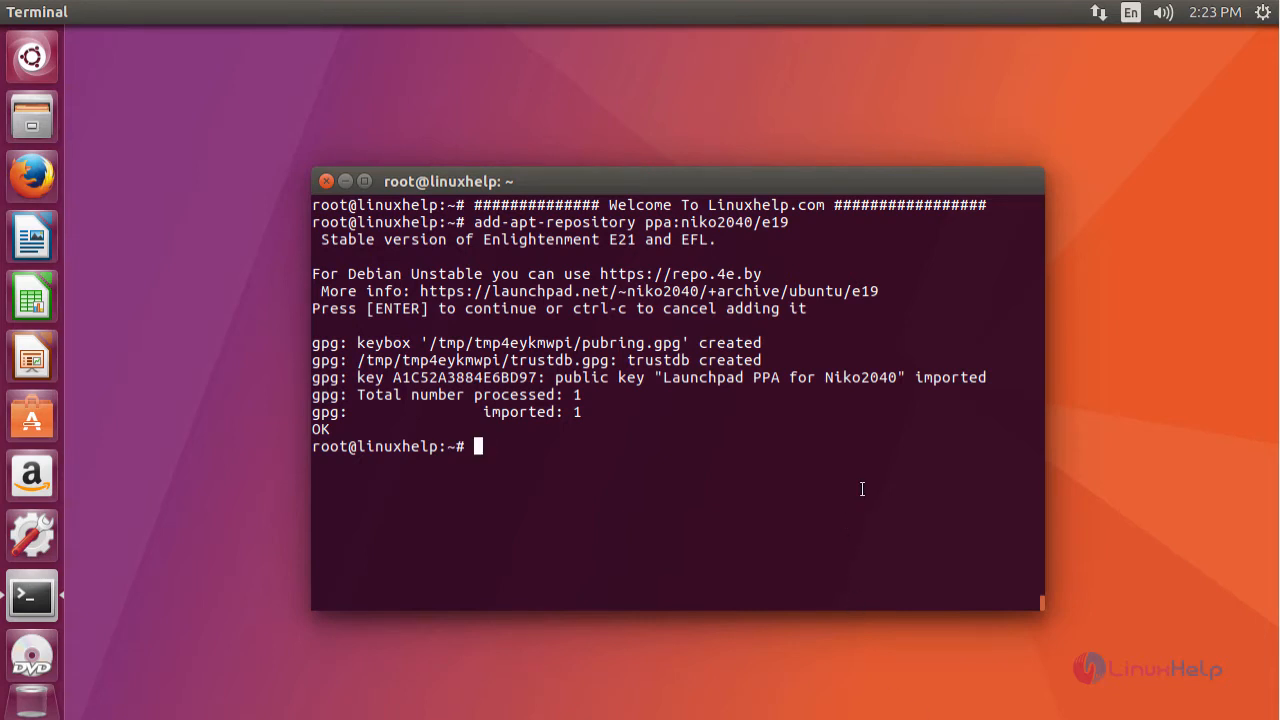
# Run apt-get update, then start apt-get install enlightenment.
pyautogui.write('ap')
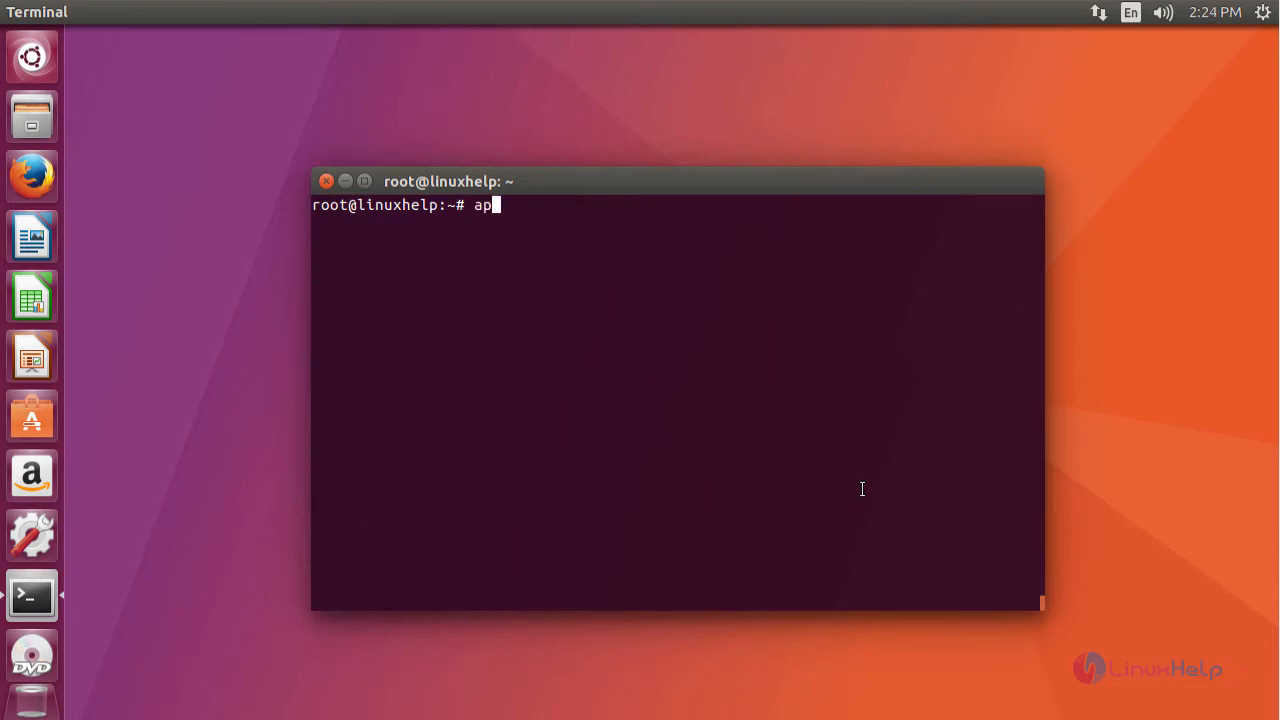
pyautogui.write('t-')
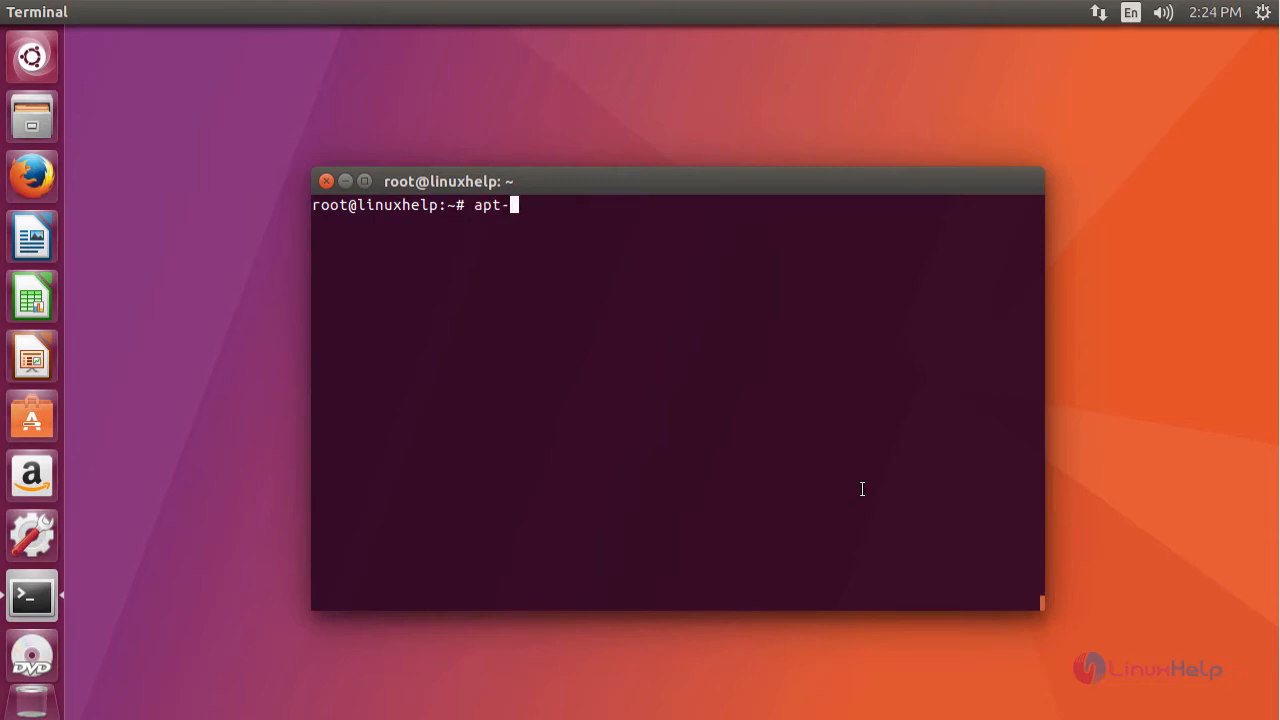
pyautogui.write('get up[')
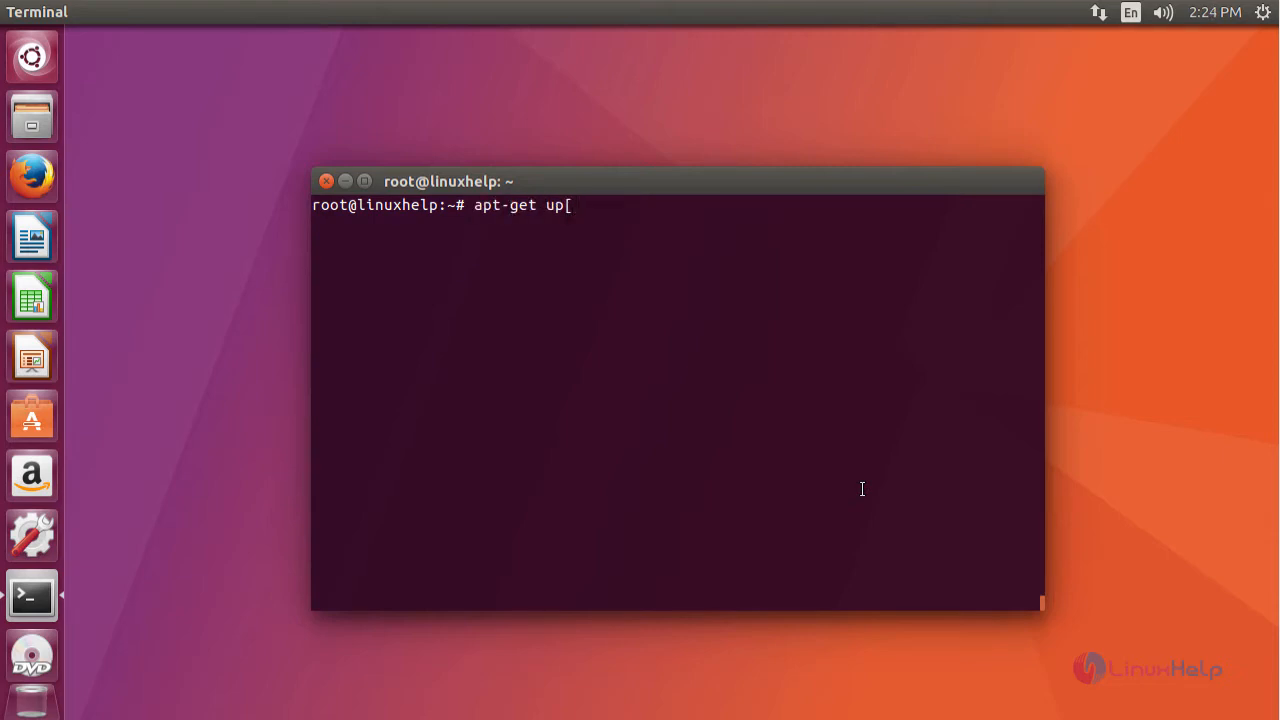
pyautogui.write('date')
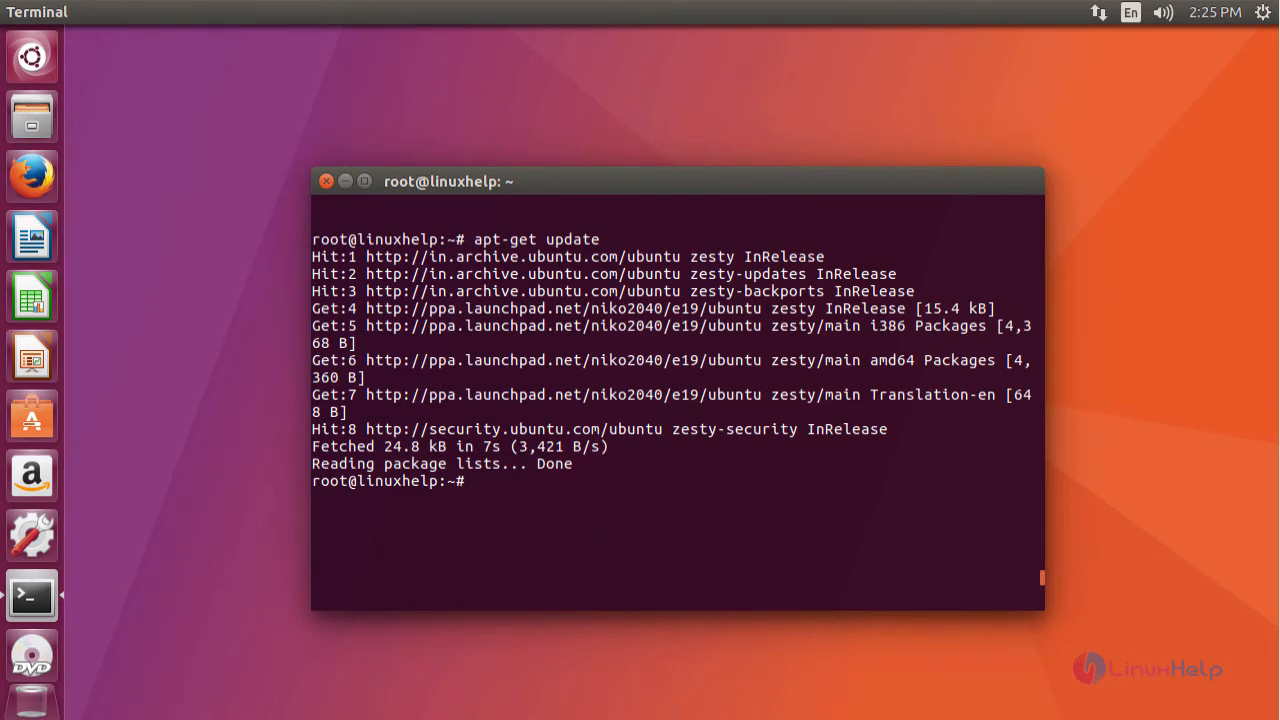
pyautogui.write('apt-get install enlightenment')
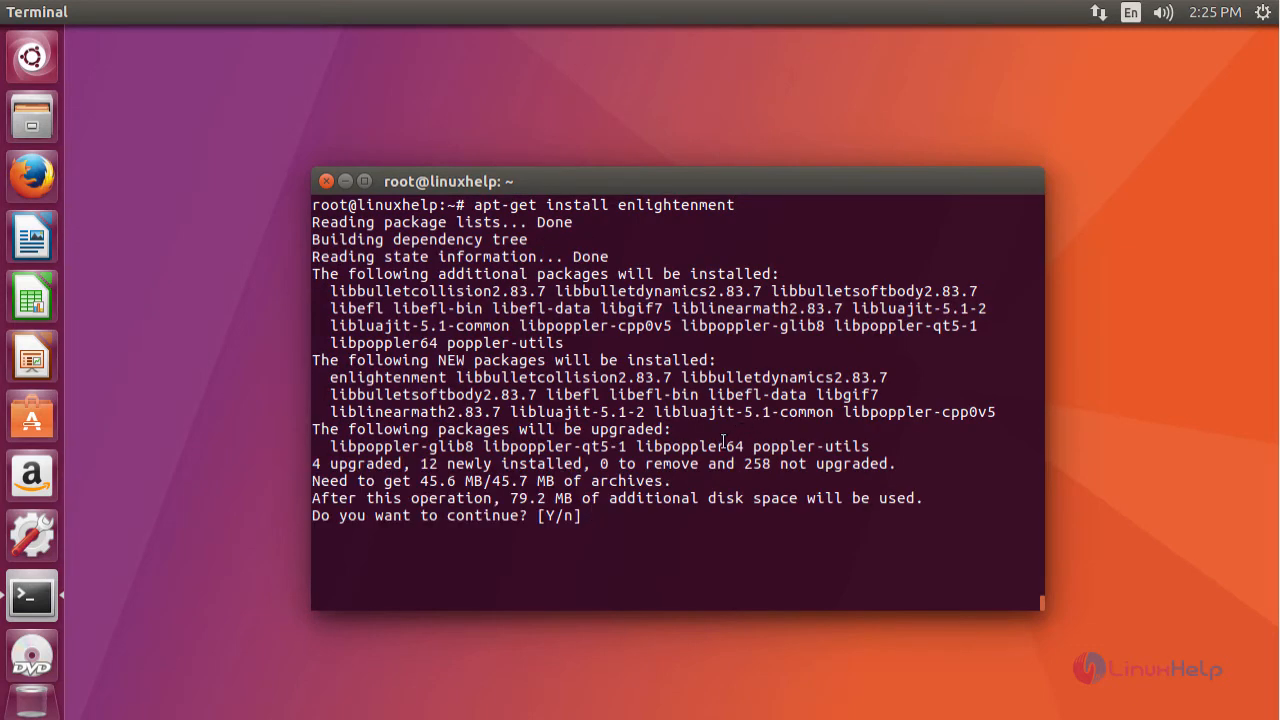
# Answer y to install Enlightenment and its required libraries.
pyautogui.write('y')
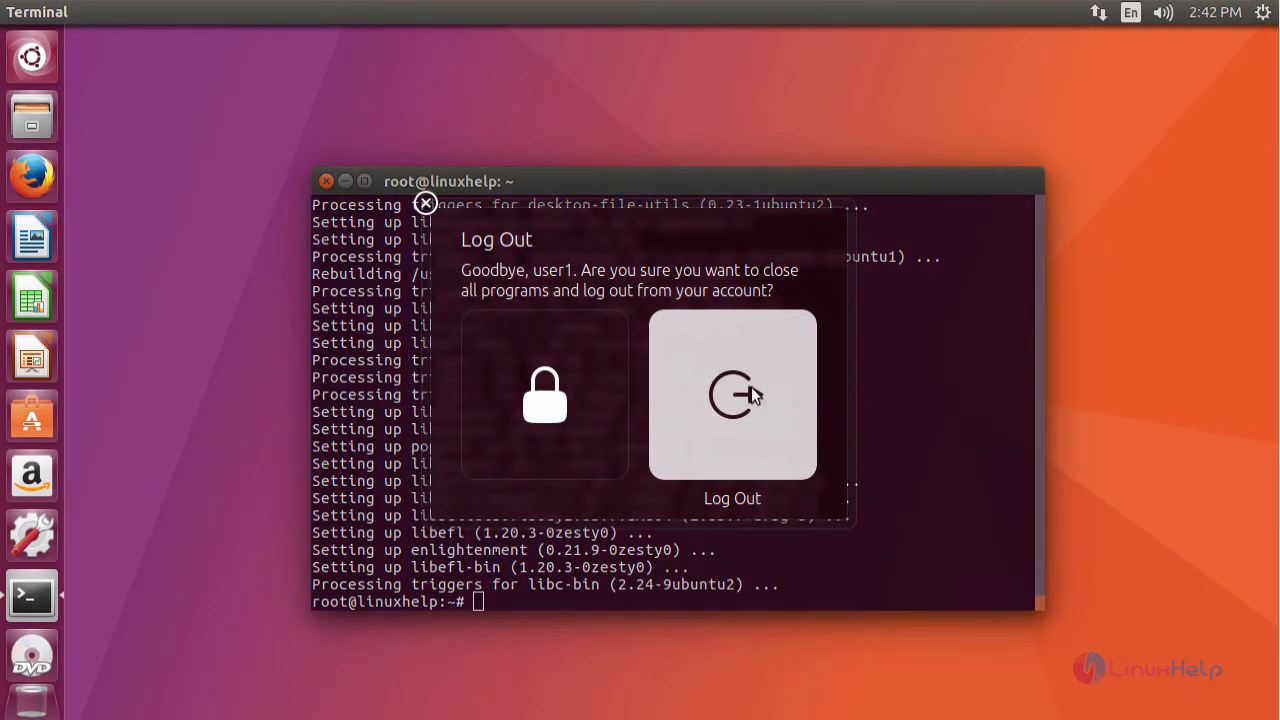
# Log out and choose Enlightenment as the session on the login screen.
pyautogui.click(426, 204)
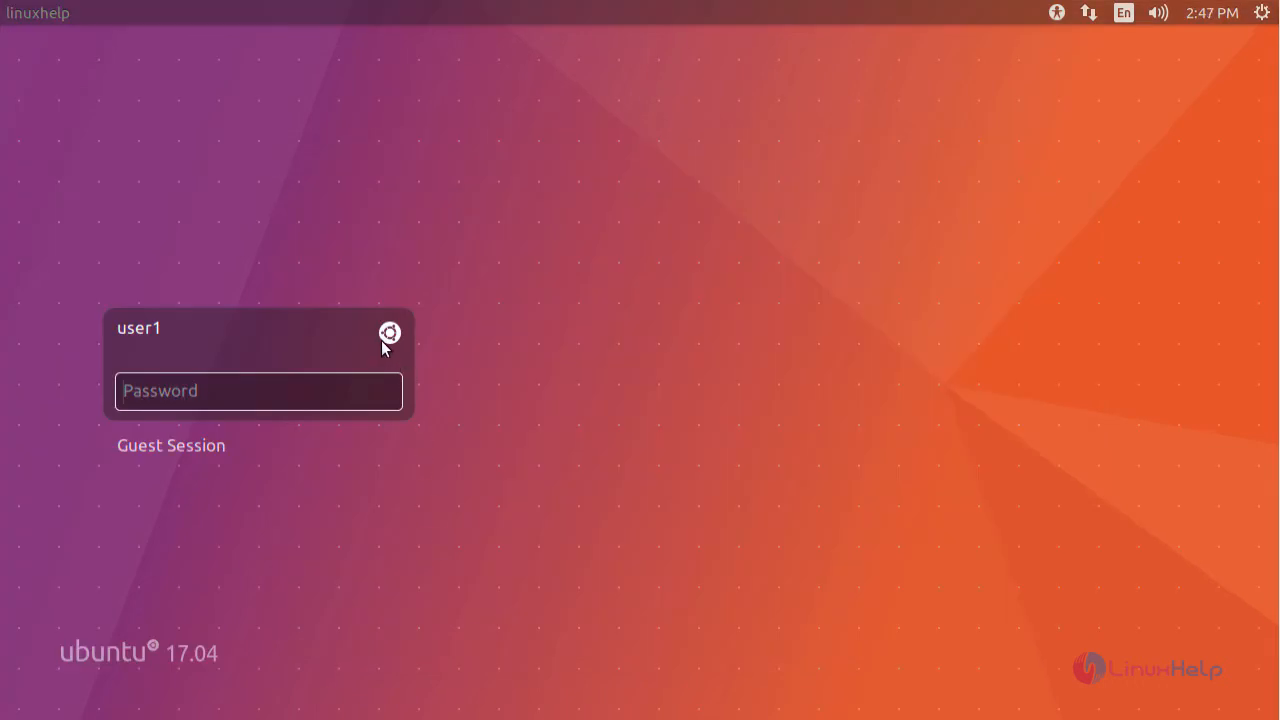
pyautogui.click(388, 332)
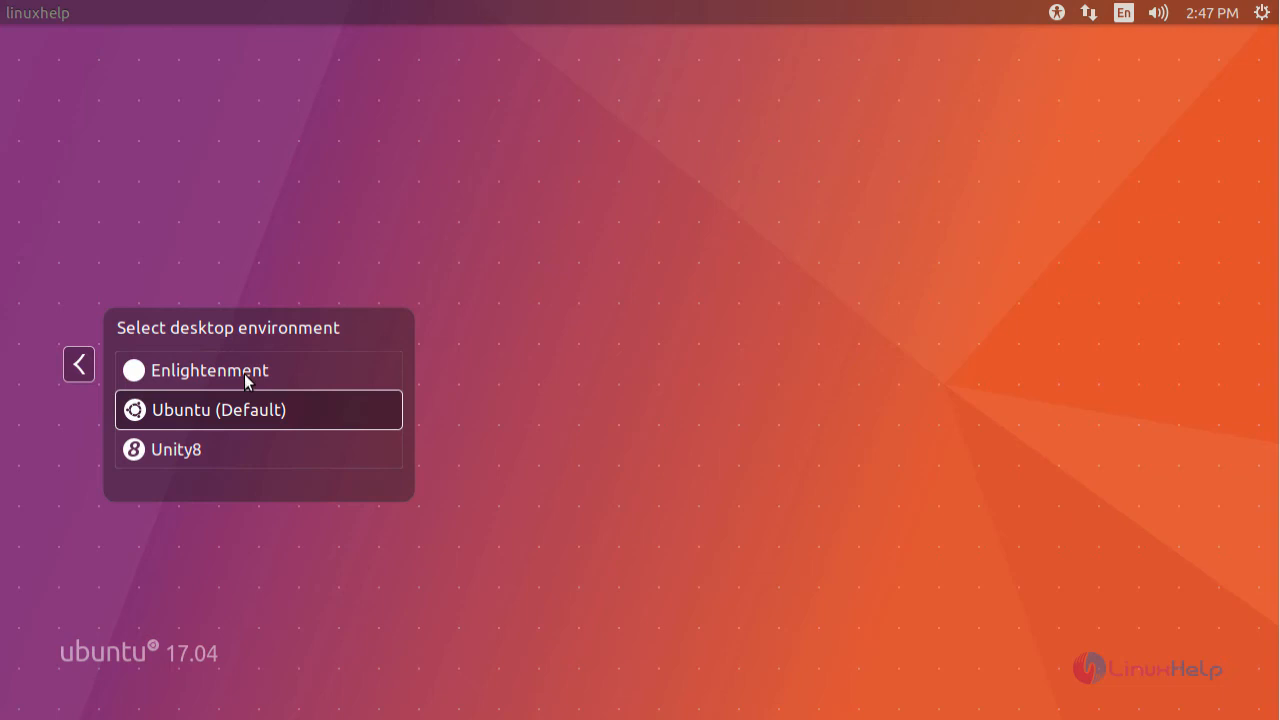
pyautogui.click(78, 364)
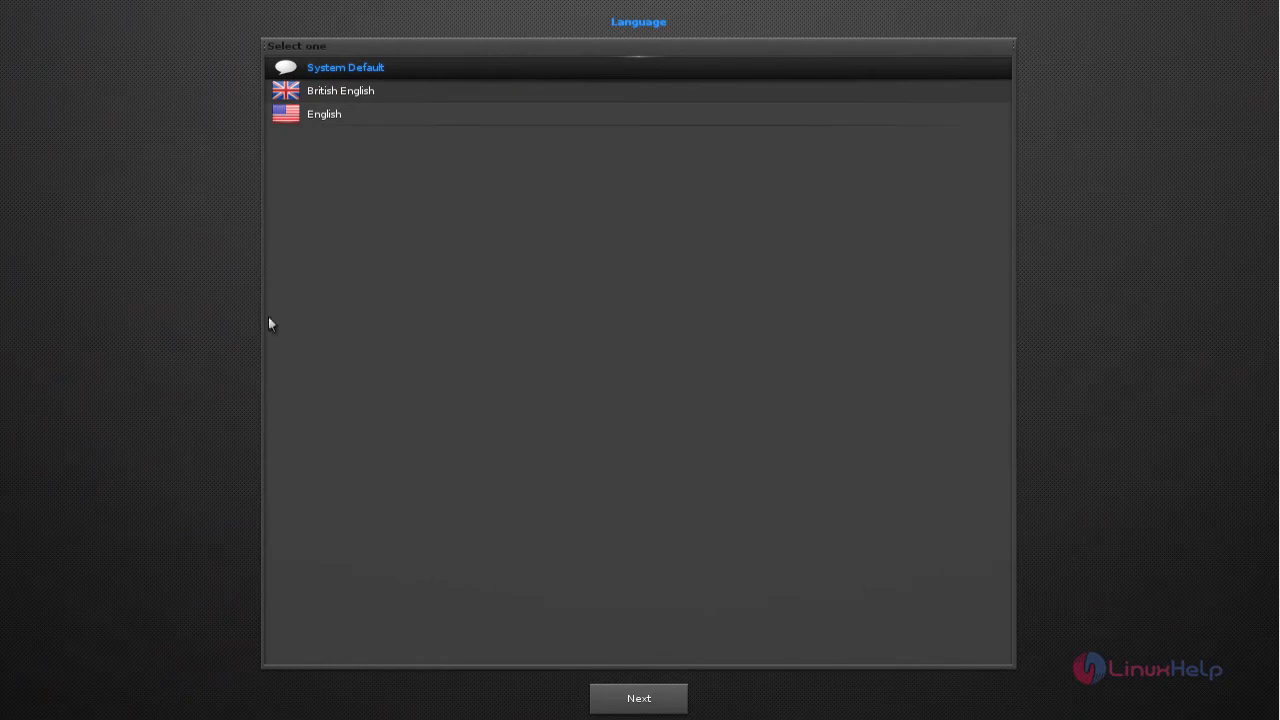
# Choose English and the Computer (Standard Enlightenment) profile, reaching the scaling step.
pyautogui.click(324, 112)
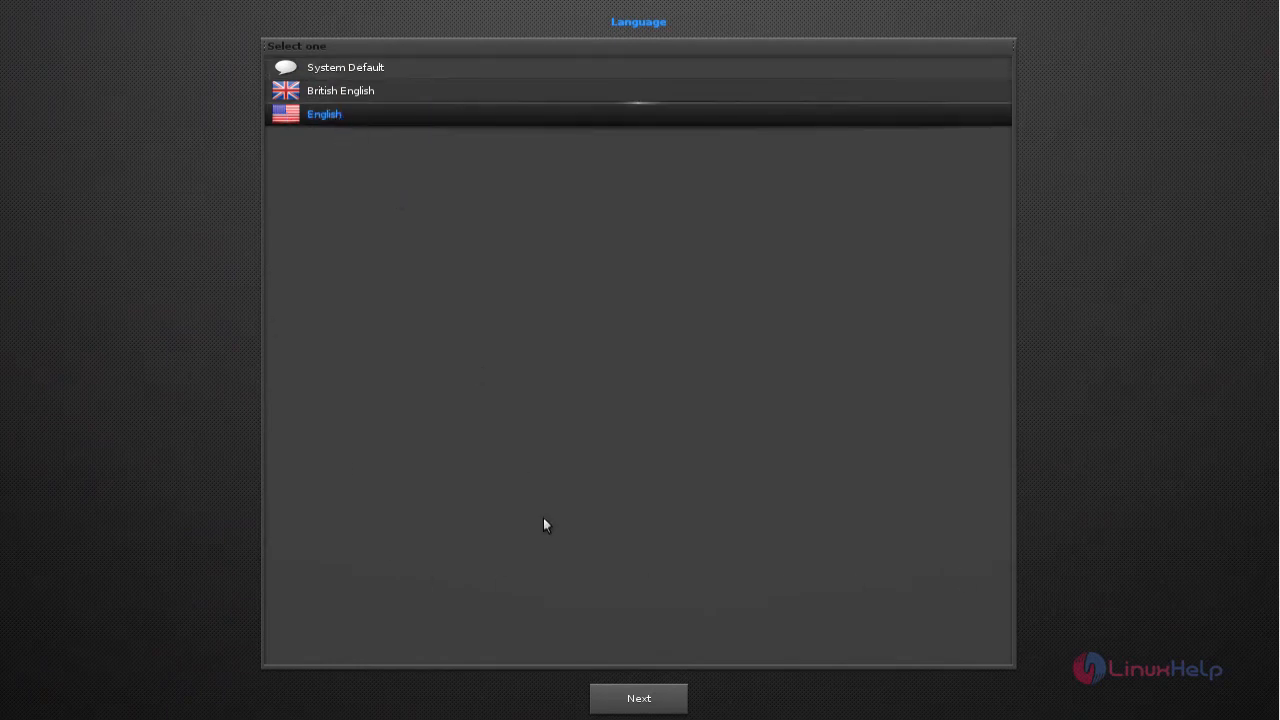
pyautogui.click(638, 698)
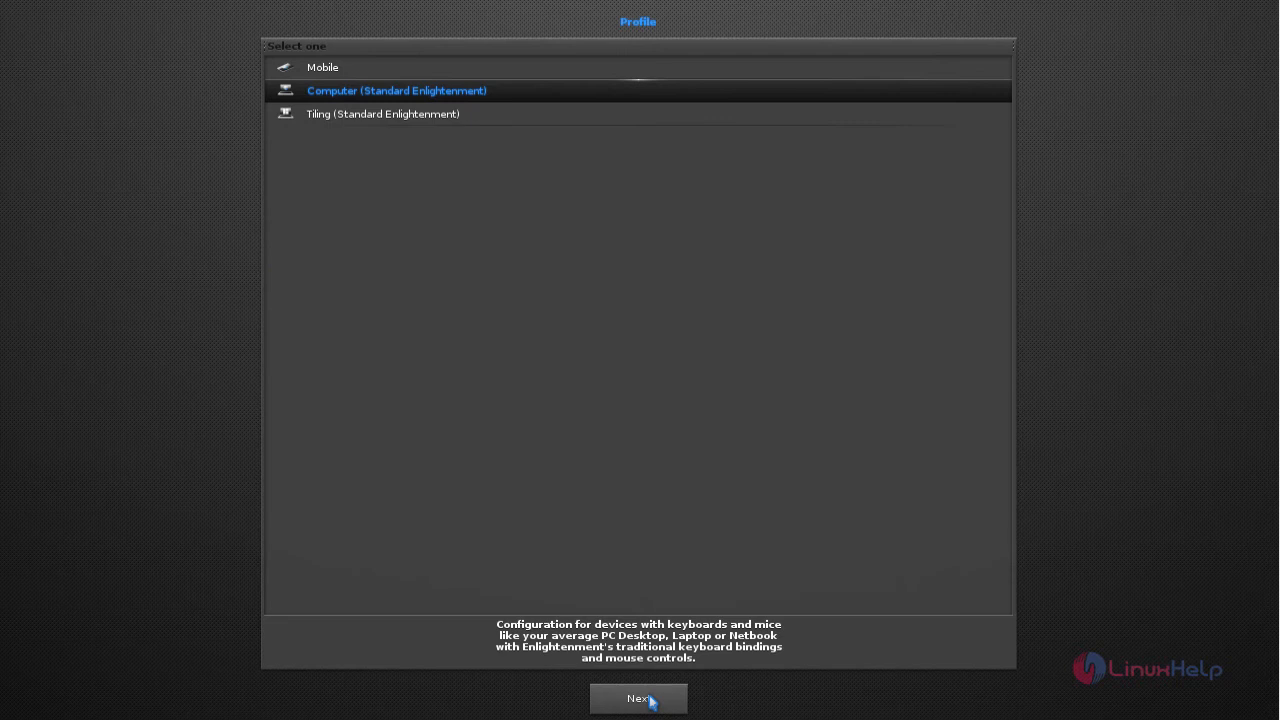
pyautogui.moveTo(300, 222)
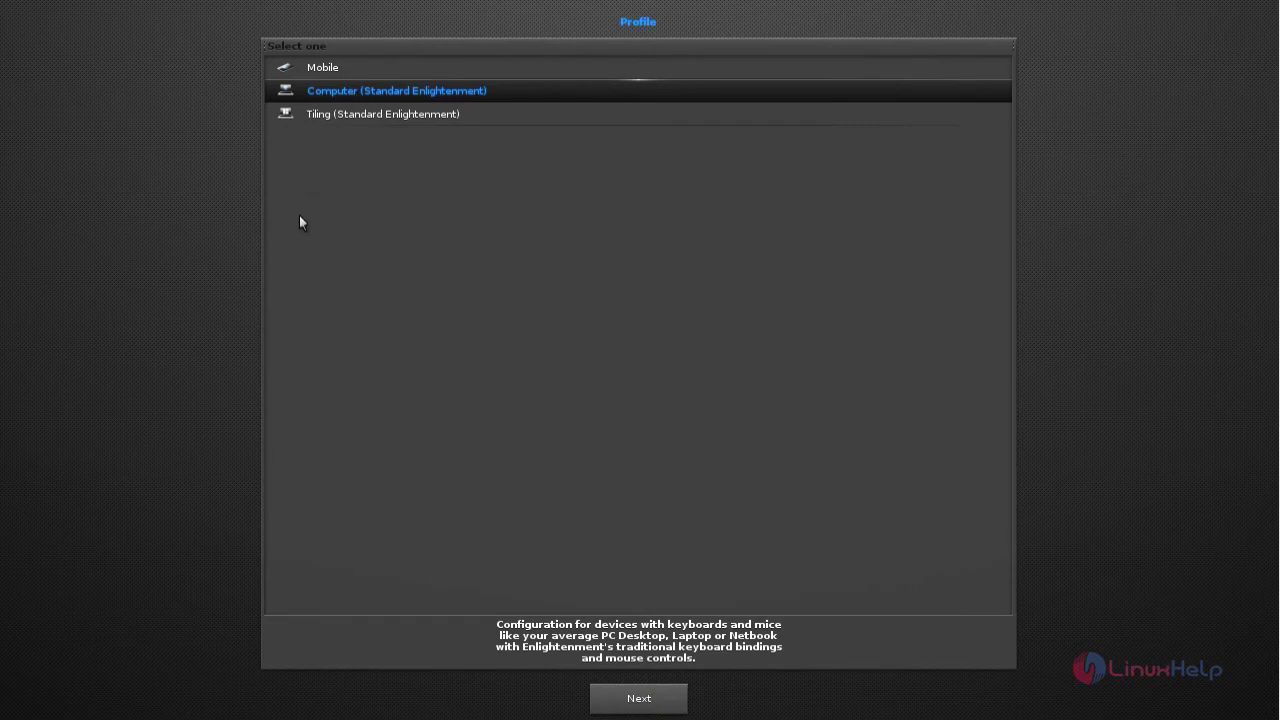
pyautogui.moveTo(372, 138)
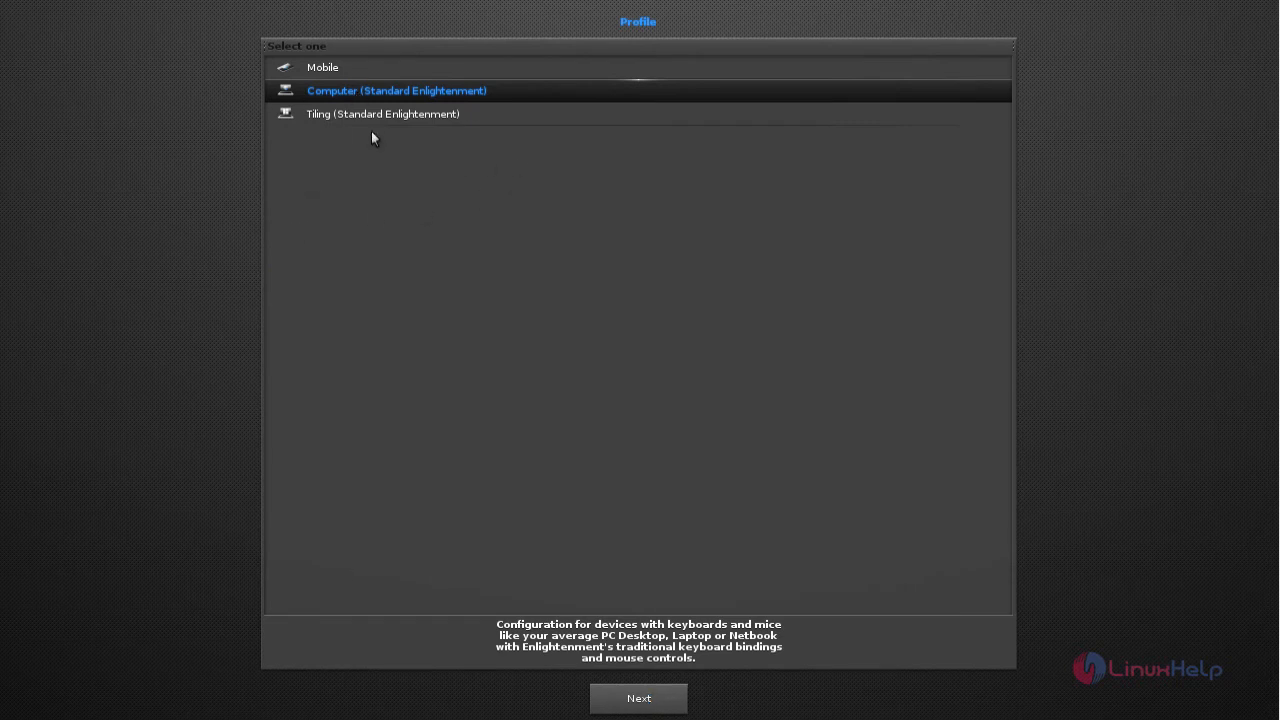
pyautogui.click(638, 698)
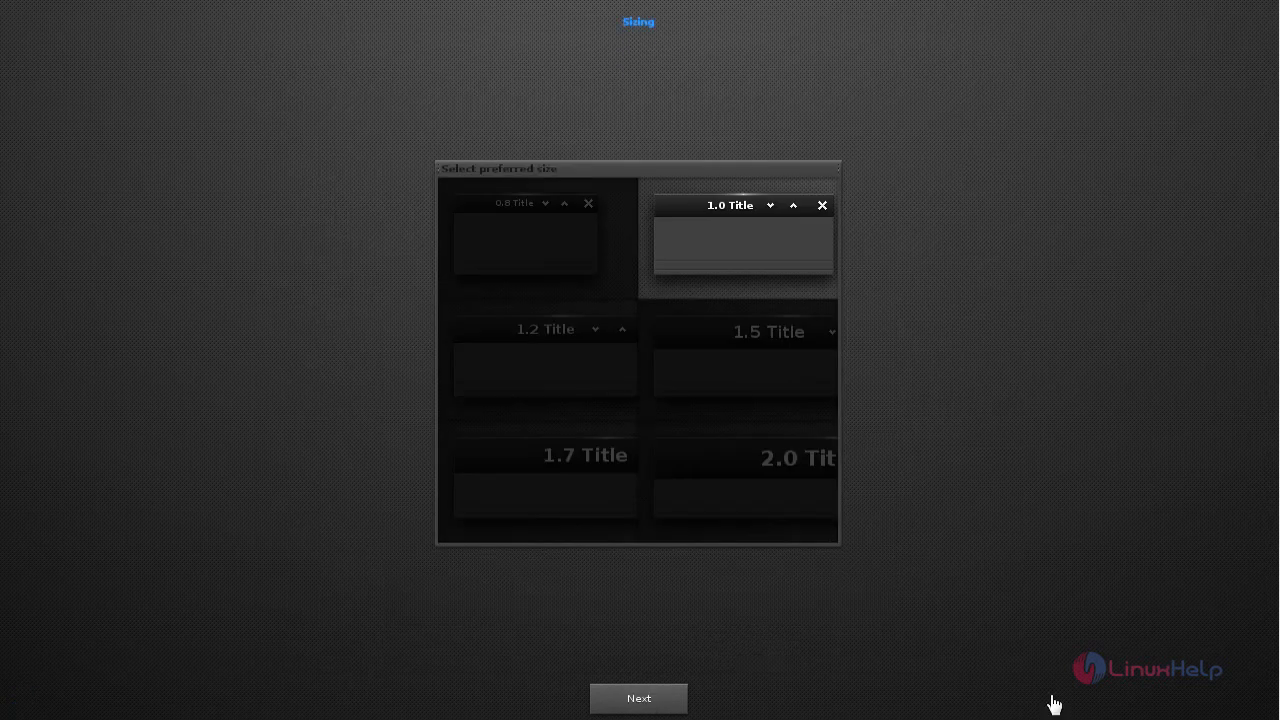
pyautogui.moveTo(714, 598)
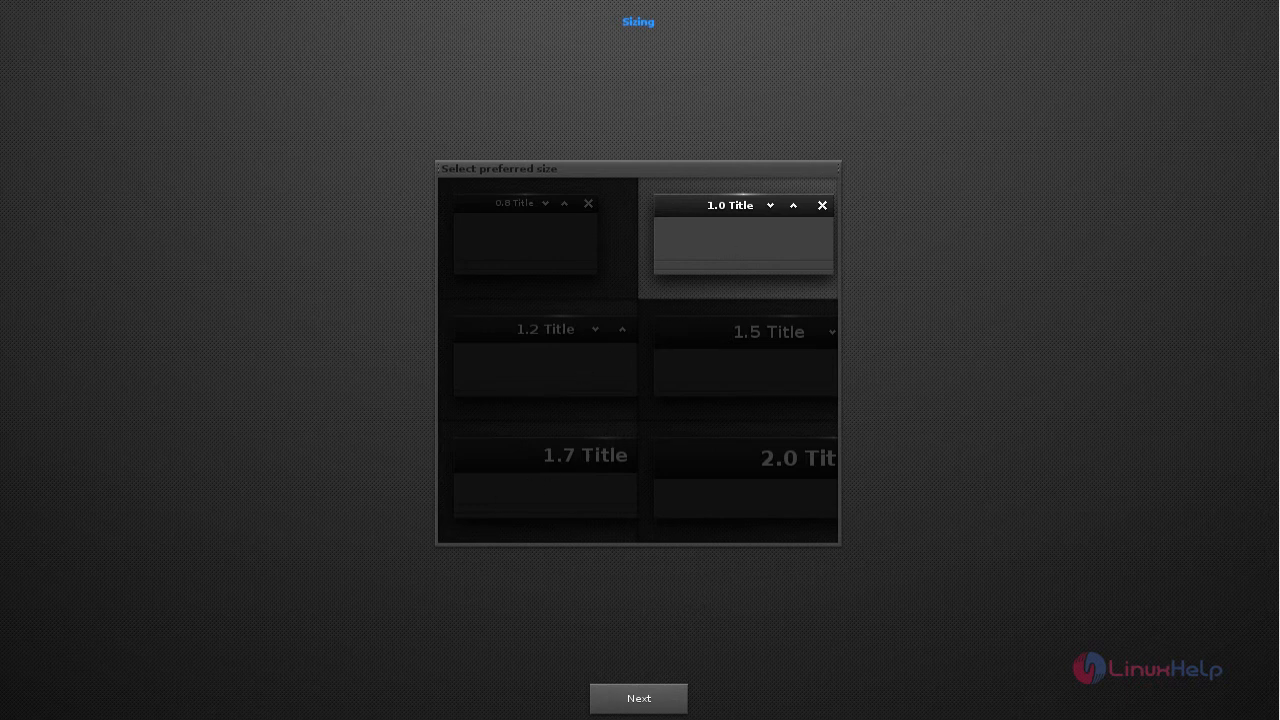
# Set focus to follow the mouse, keep Alt as mouse modifier, and continue past scaling.
pyautogui.click(638, 698)
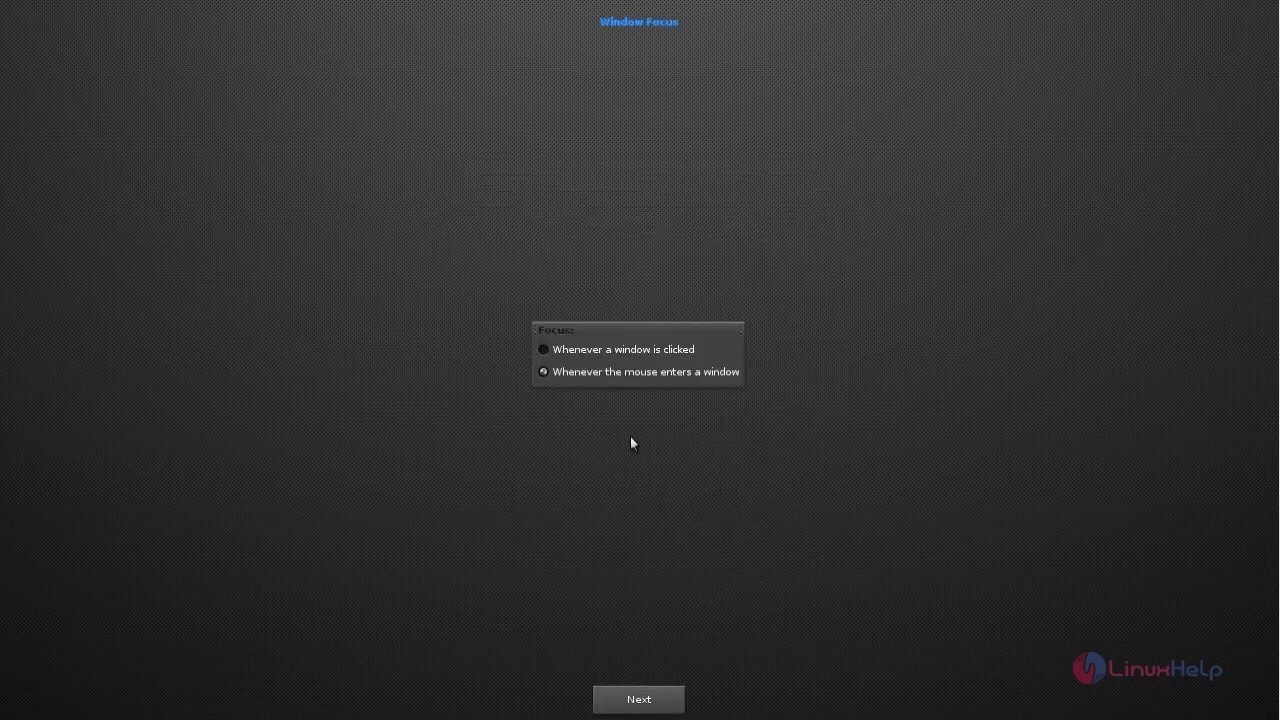
pyautogui.moveTo(646, 440)
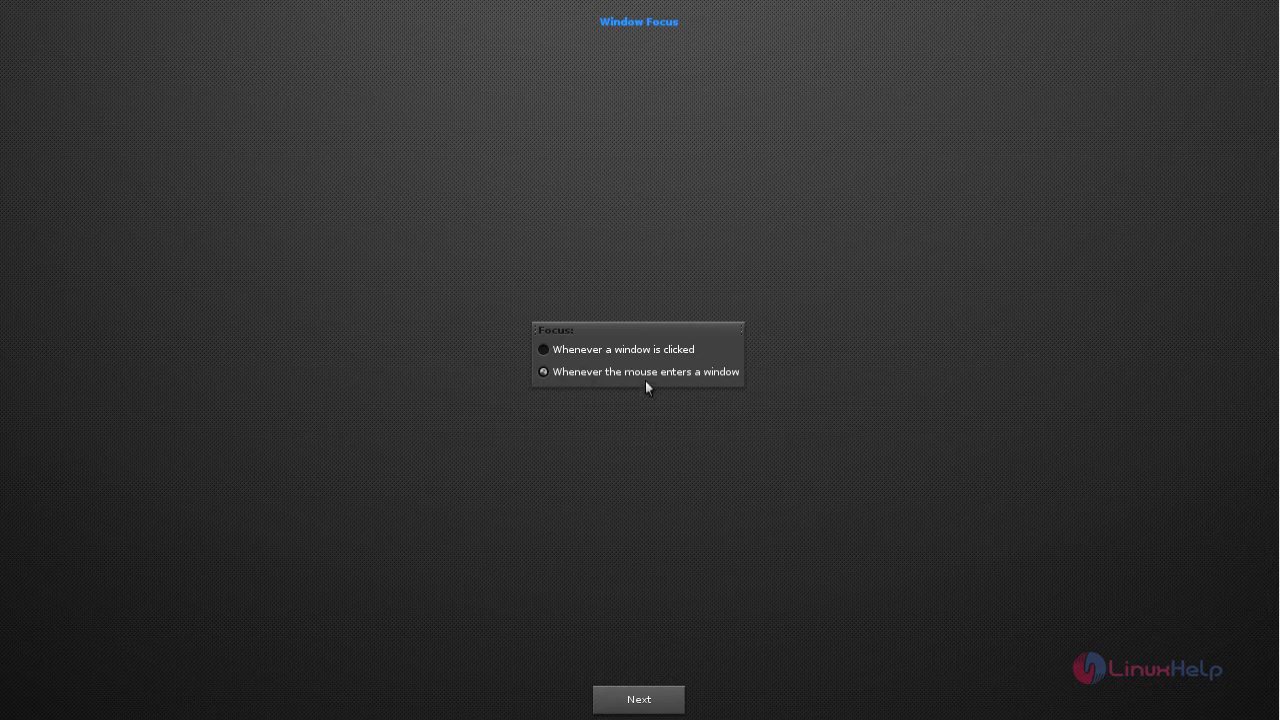
pyautogui.click(638, 700)
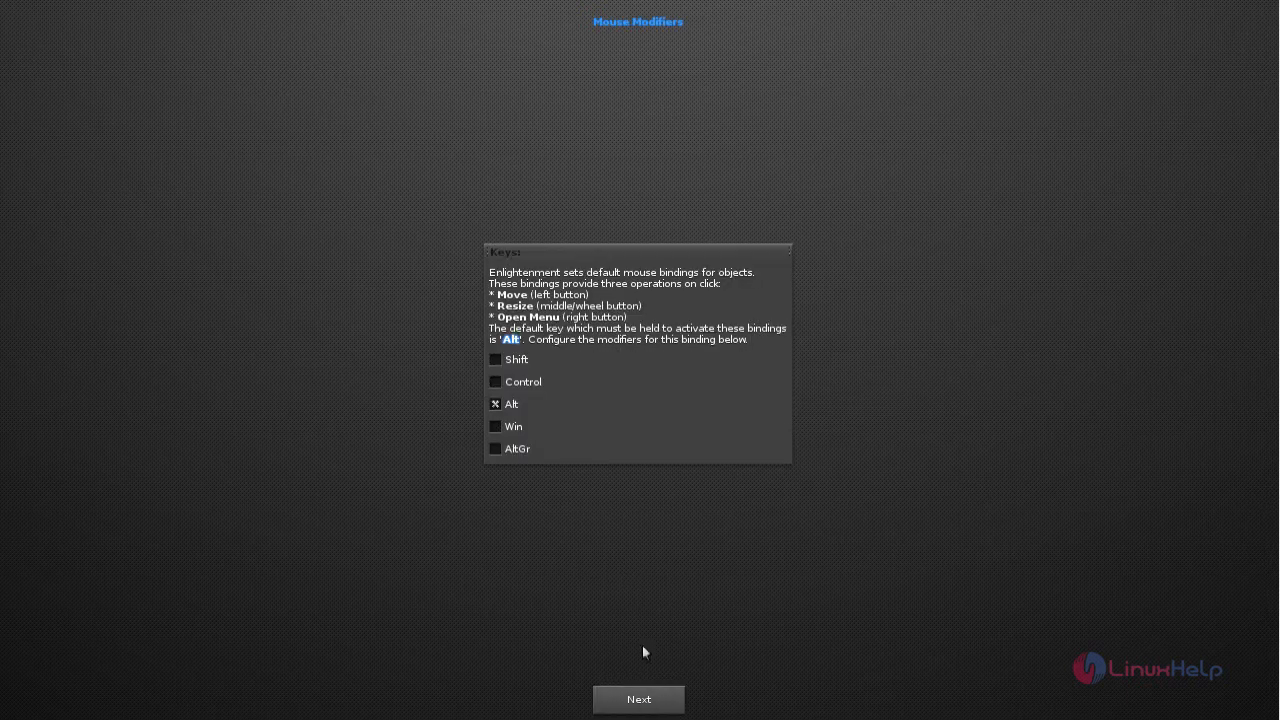
pyautogui.moveTo(564, 320)
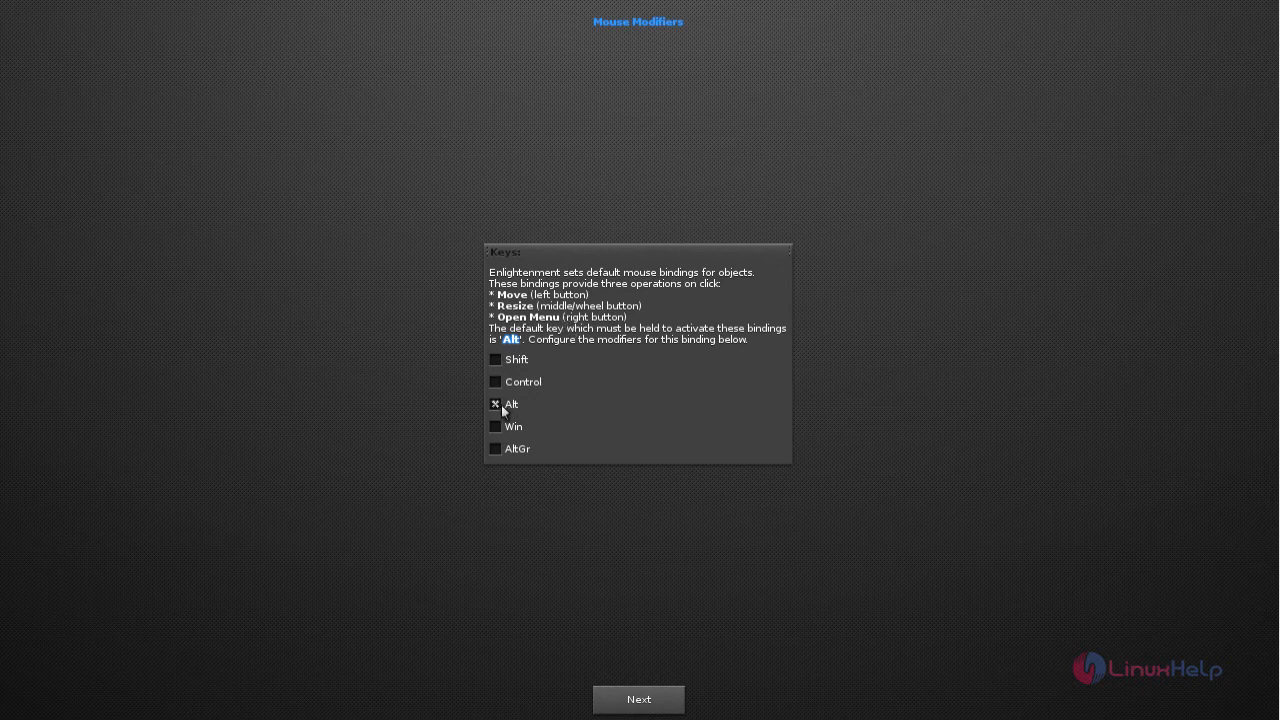
pyautogui.moveTo(530, 414)
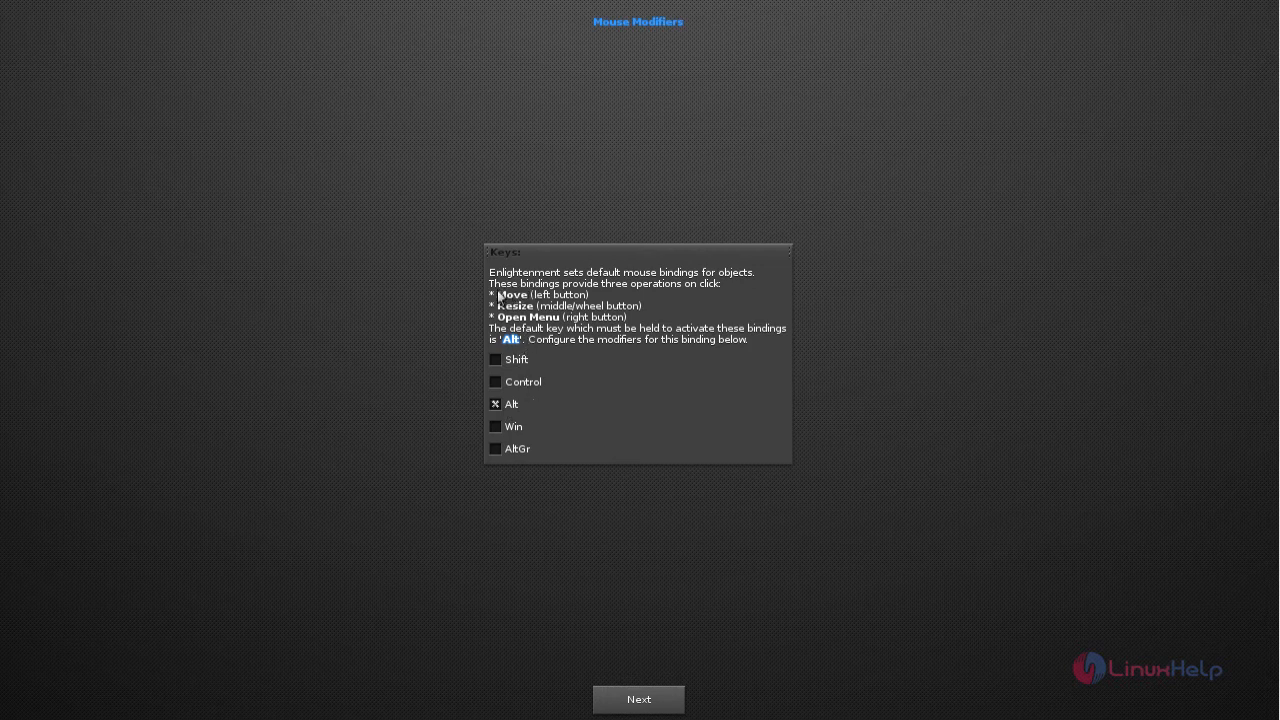
pyautogui.click(638, 700)
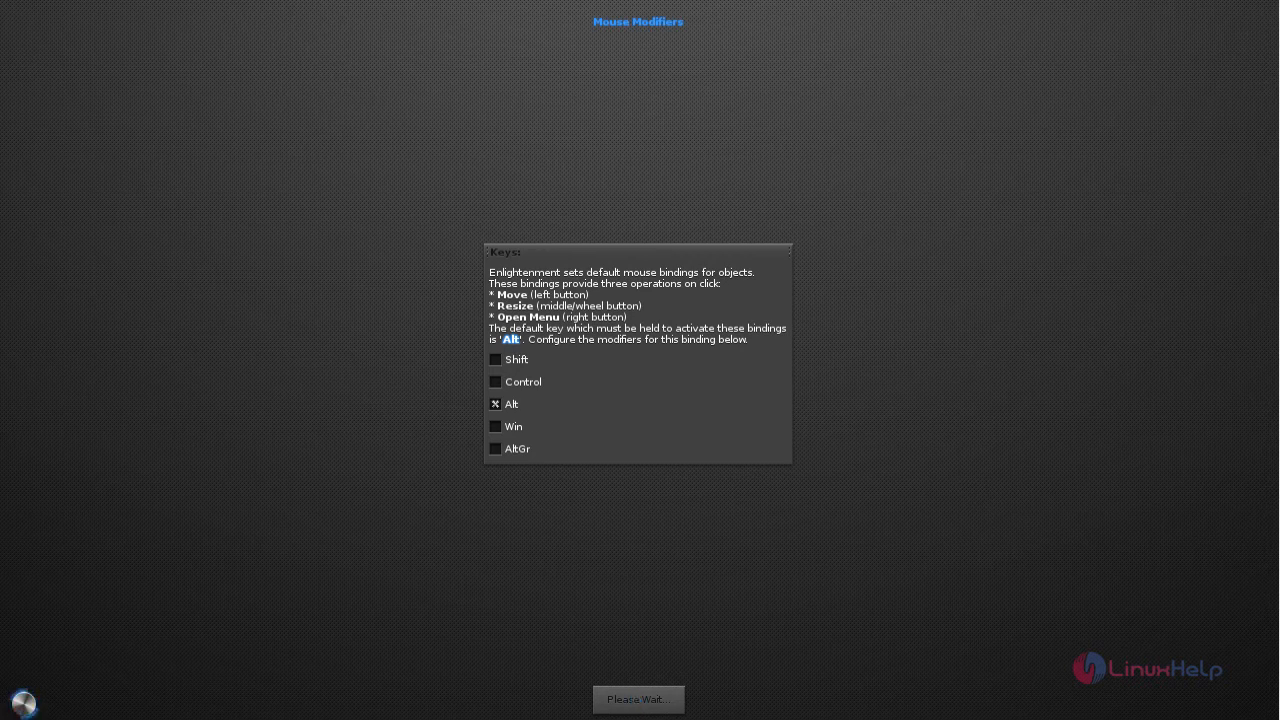
pyautogui.click(638, 700)
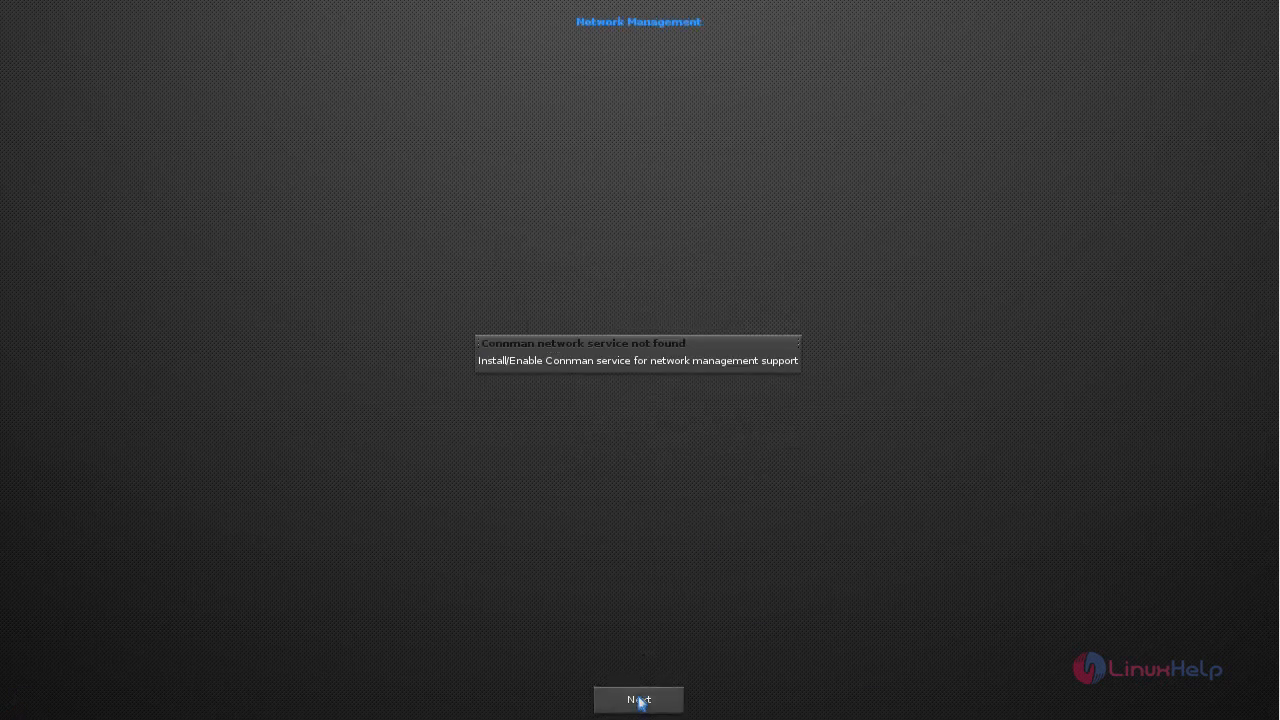
# Disable composite effects and update checking, keep the taskbar, and finish the wizard.
pyautogui.click(638, 700)
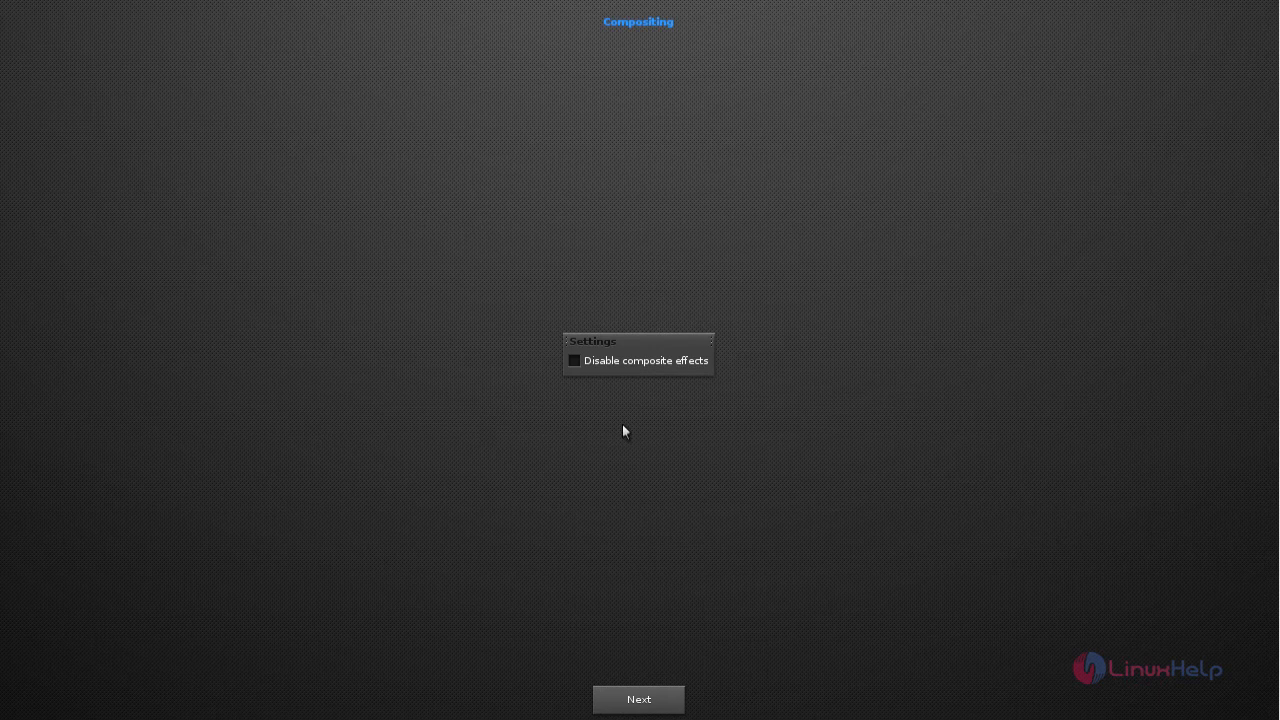
pyautogui.moveTo(644, 420)
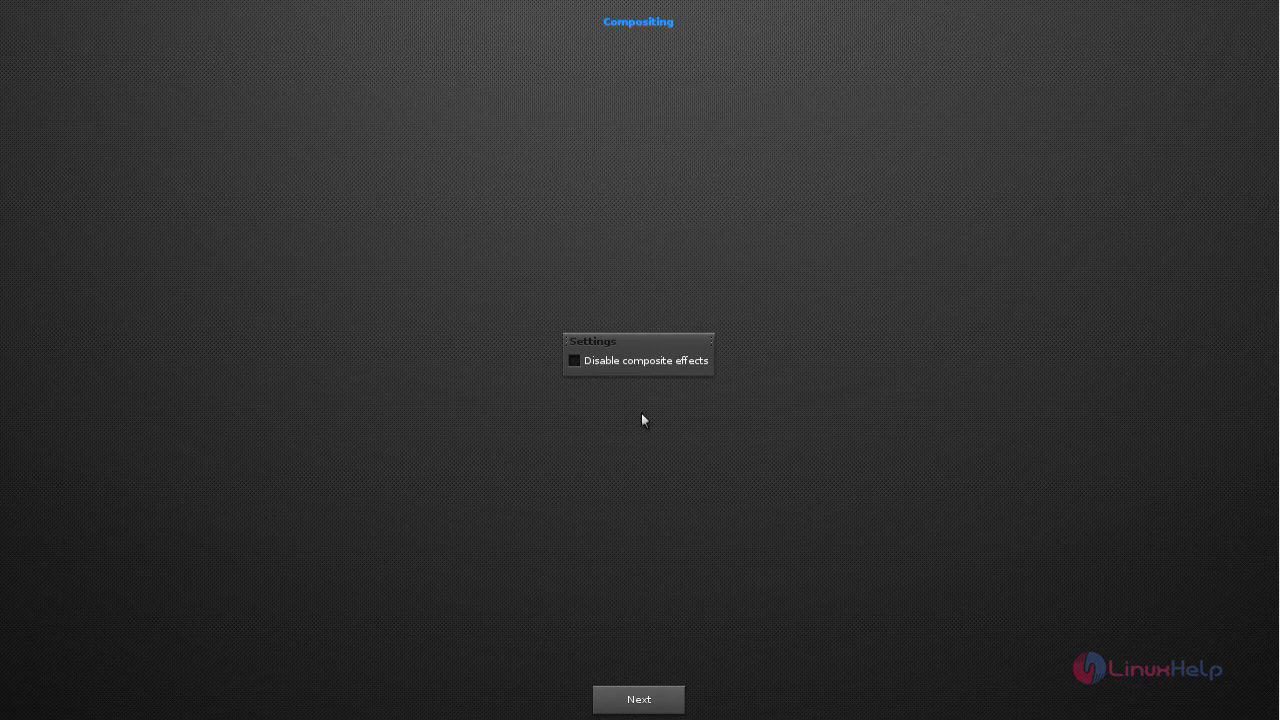
pyautogui.click(574, 360)
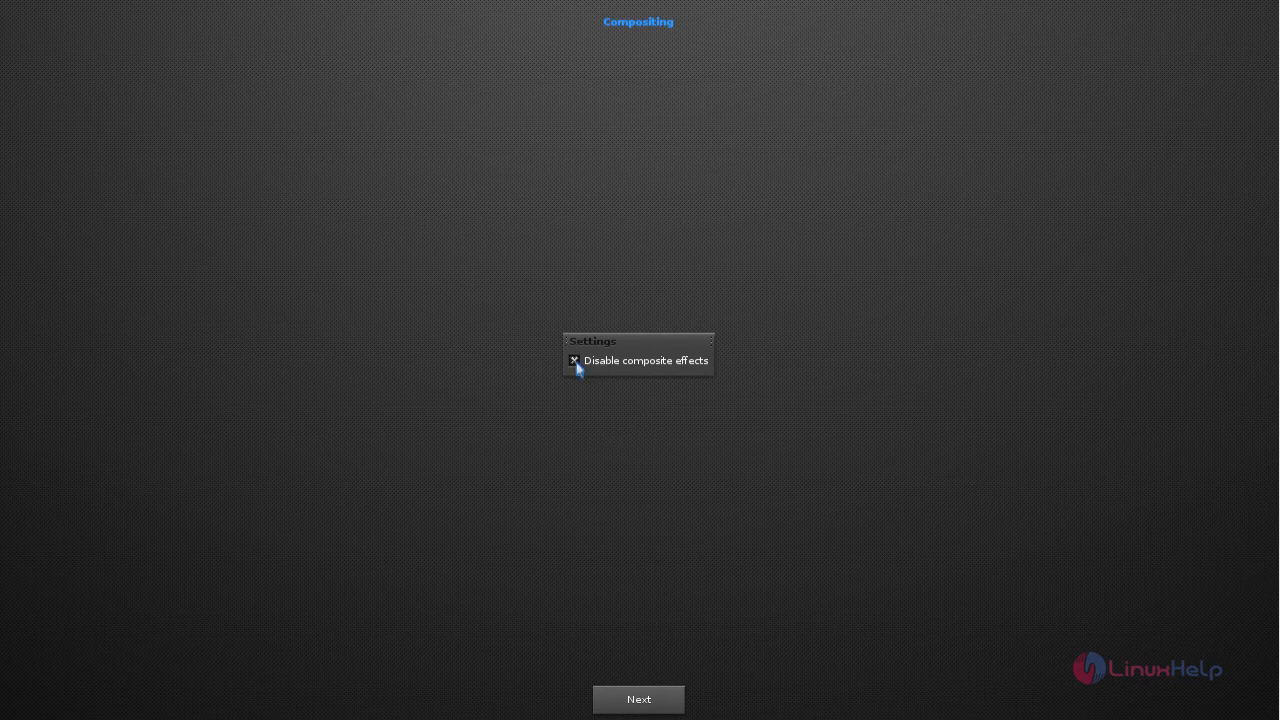
pyautogui.click(638, 700)
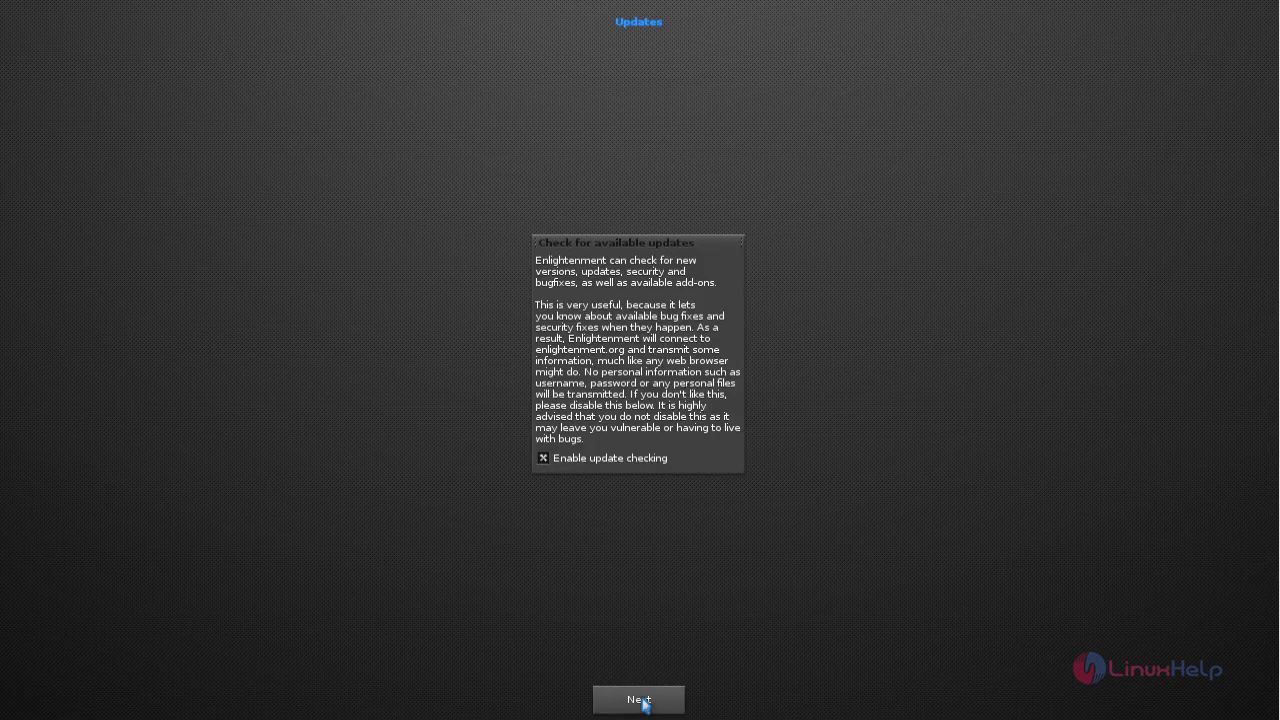
pyautogui.moveTo(548, 468)
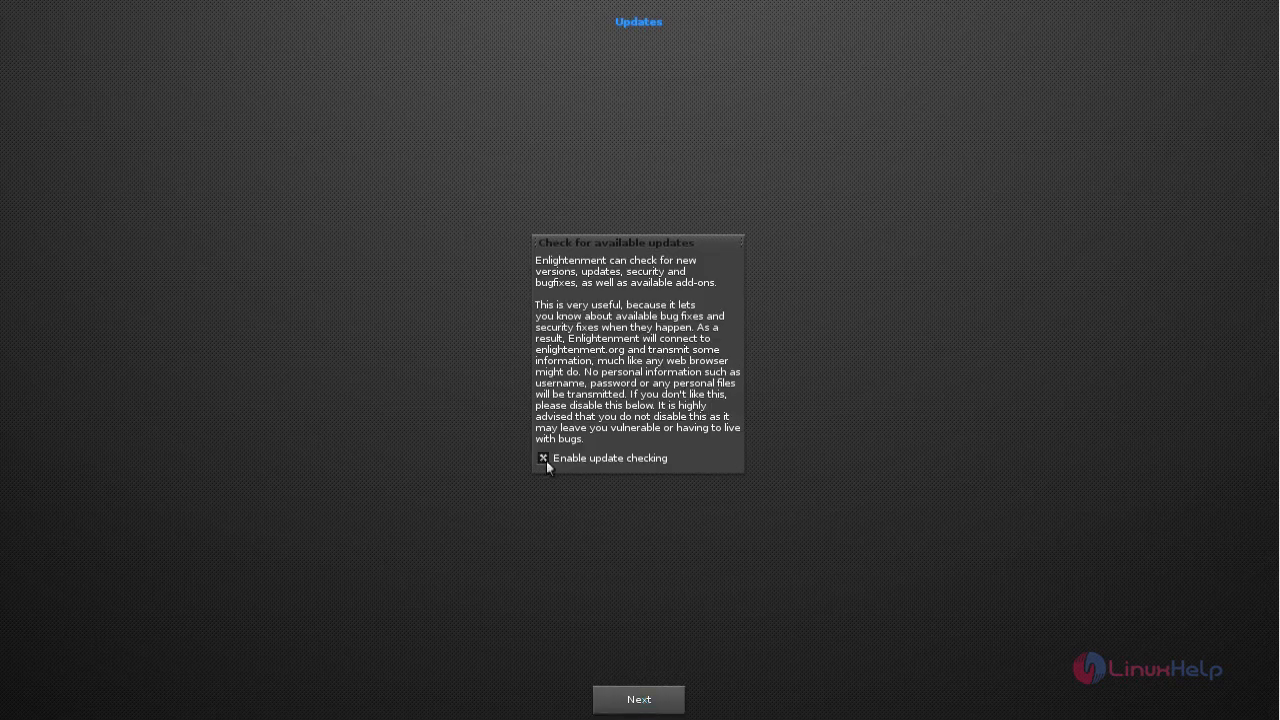
pyautogui.click(544, 458)
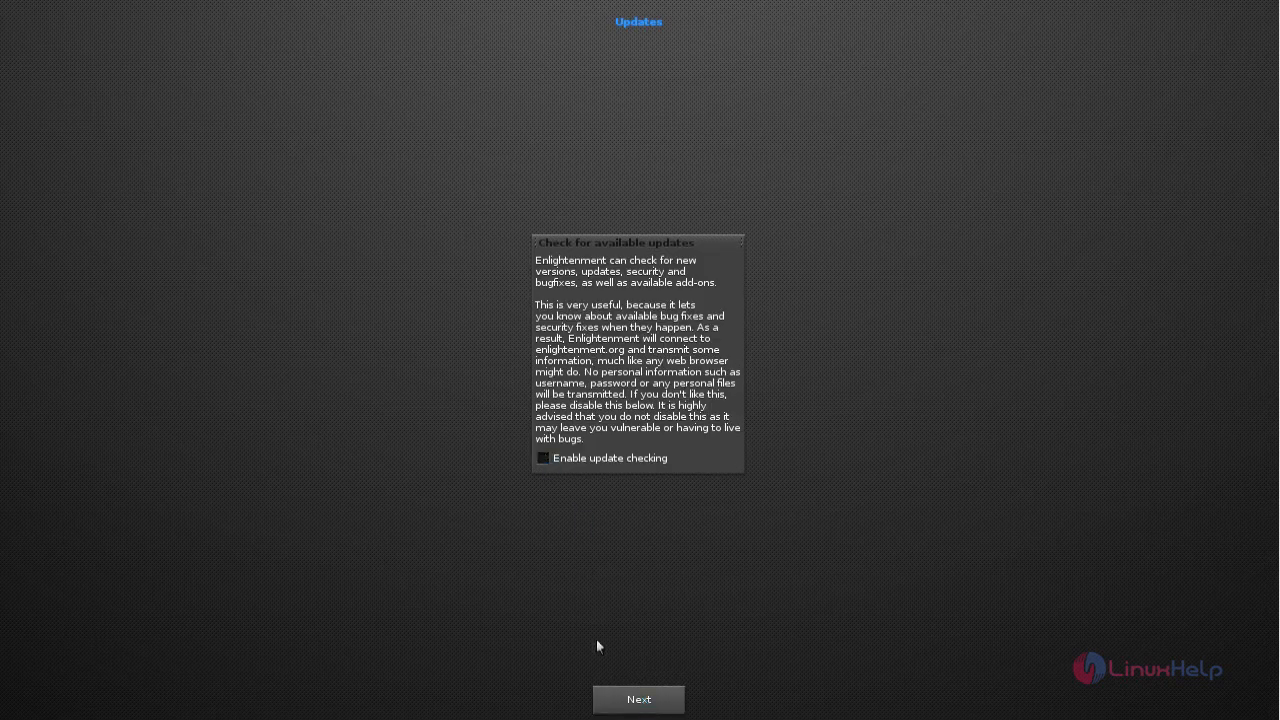
pyautogui.click(638, 700)
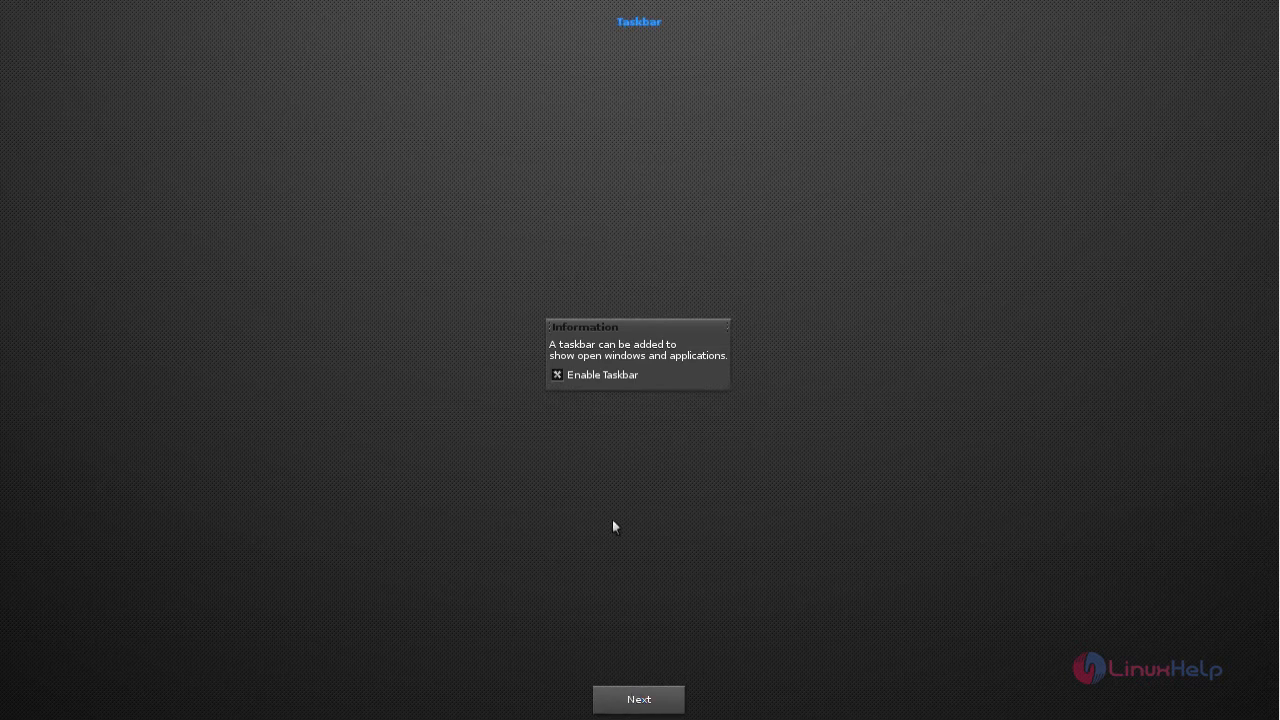
pyautogui.click(638, 700)
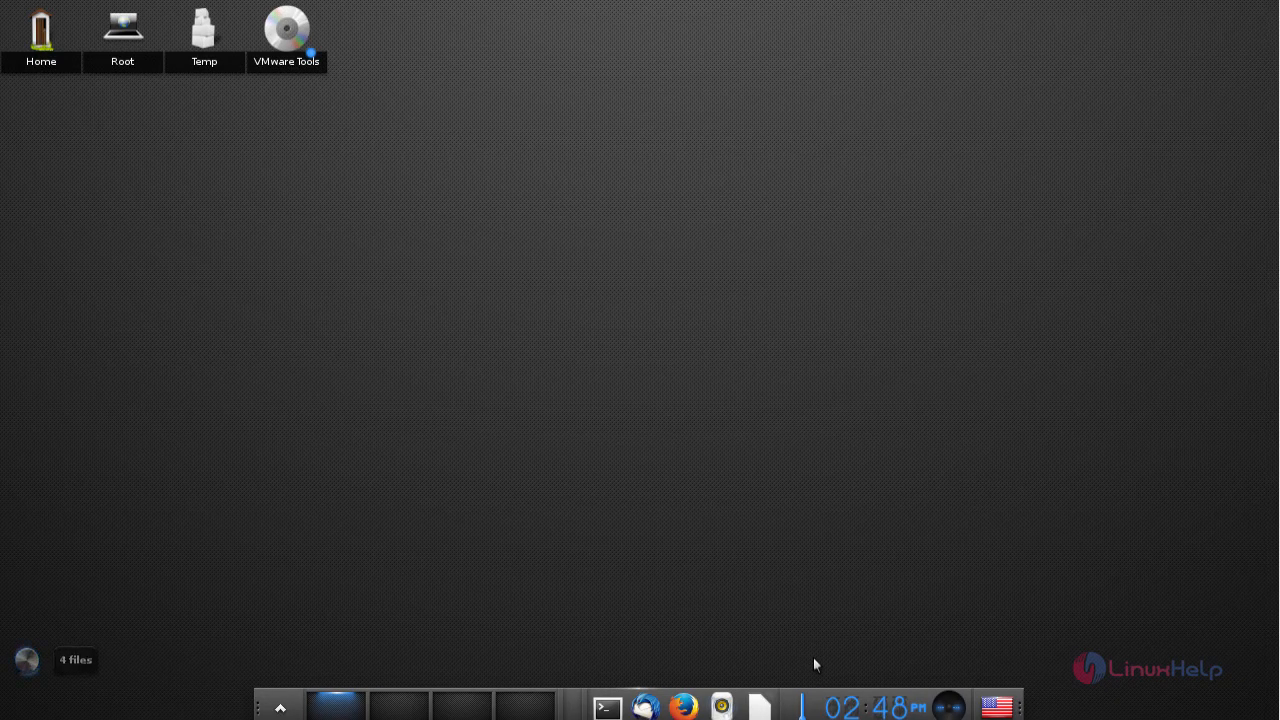
pyautogui.moveTo(408, 352)
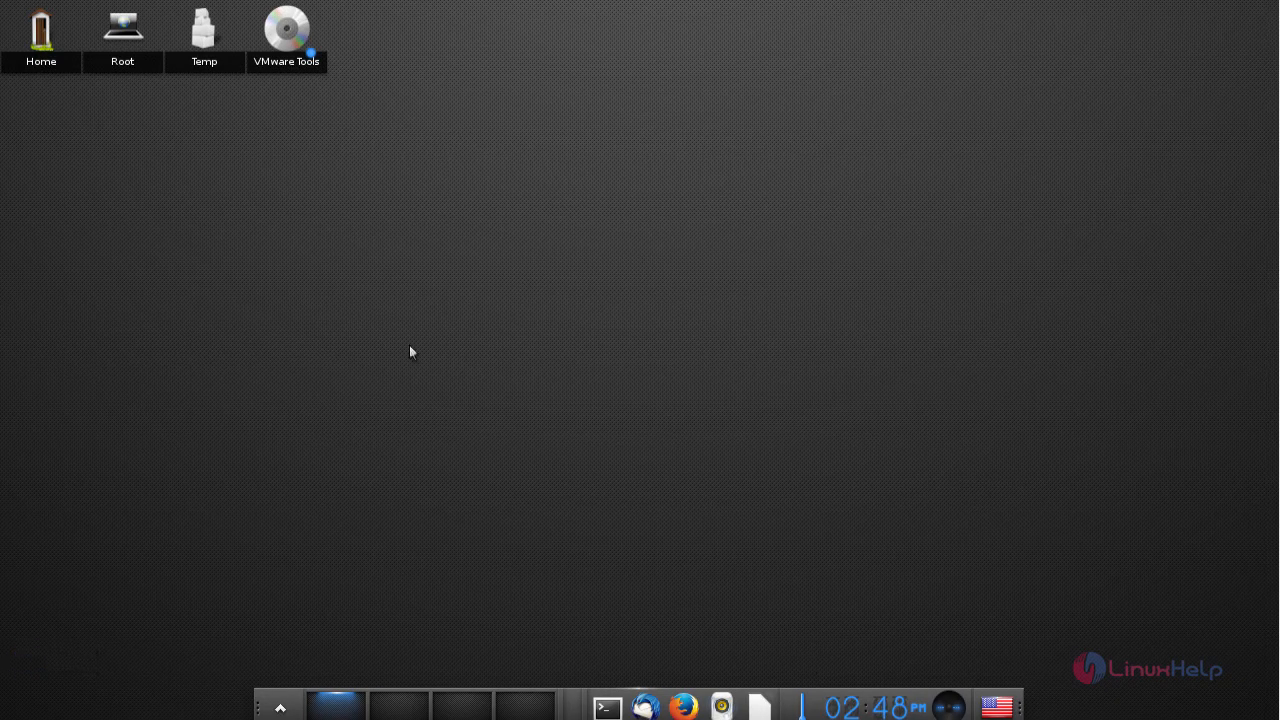
pyautogui.moveTo(608, 708)
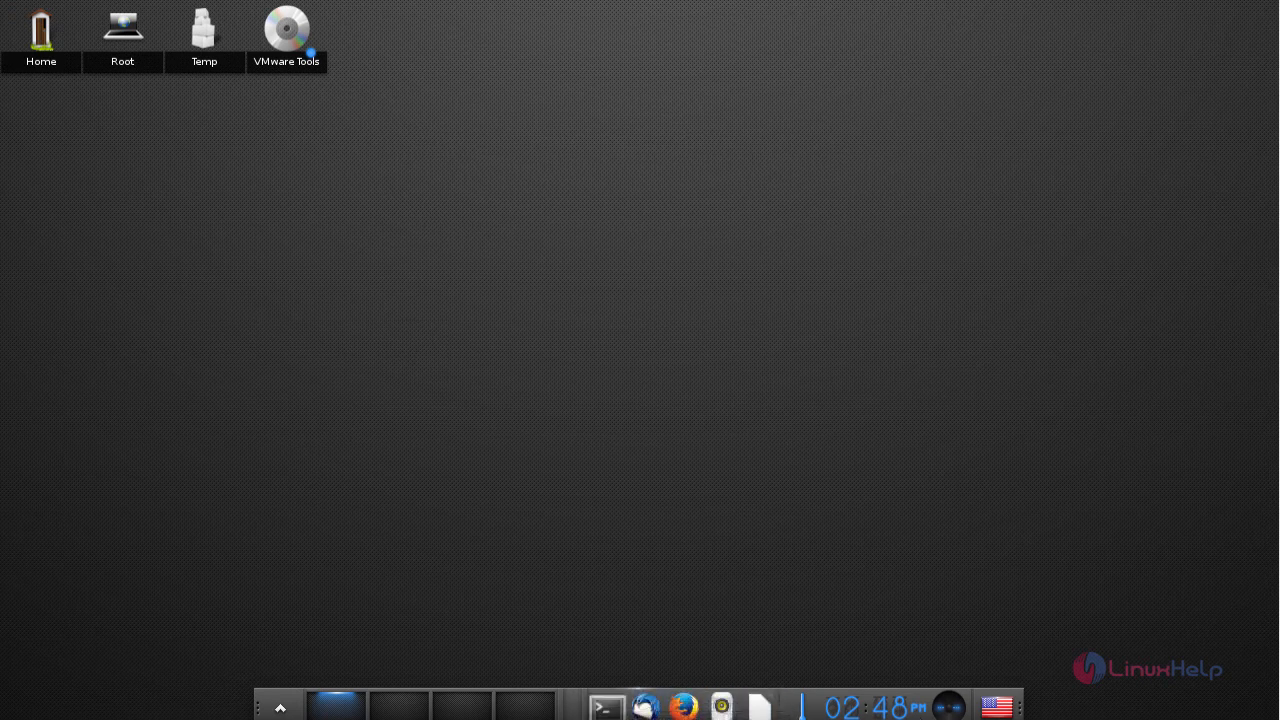
pyautogui.moveTo(604, 708)
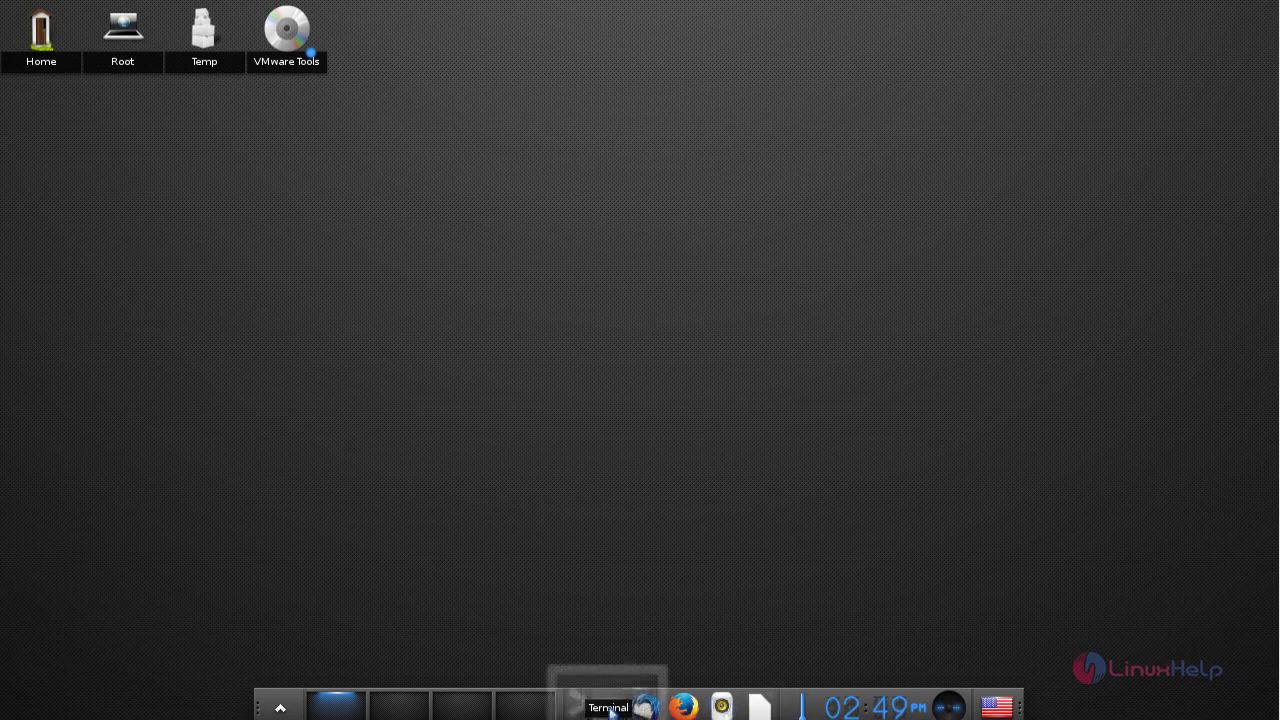
# Launch a terminal window from the Enlightenment bottom shelf.
pyautogui.click(608, 706)
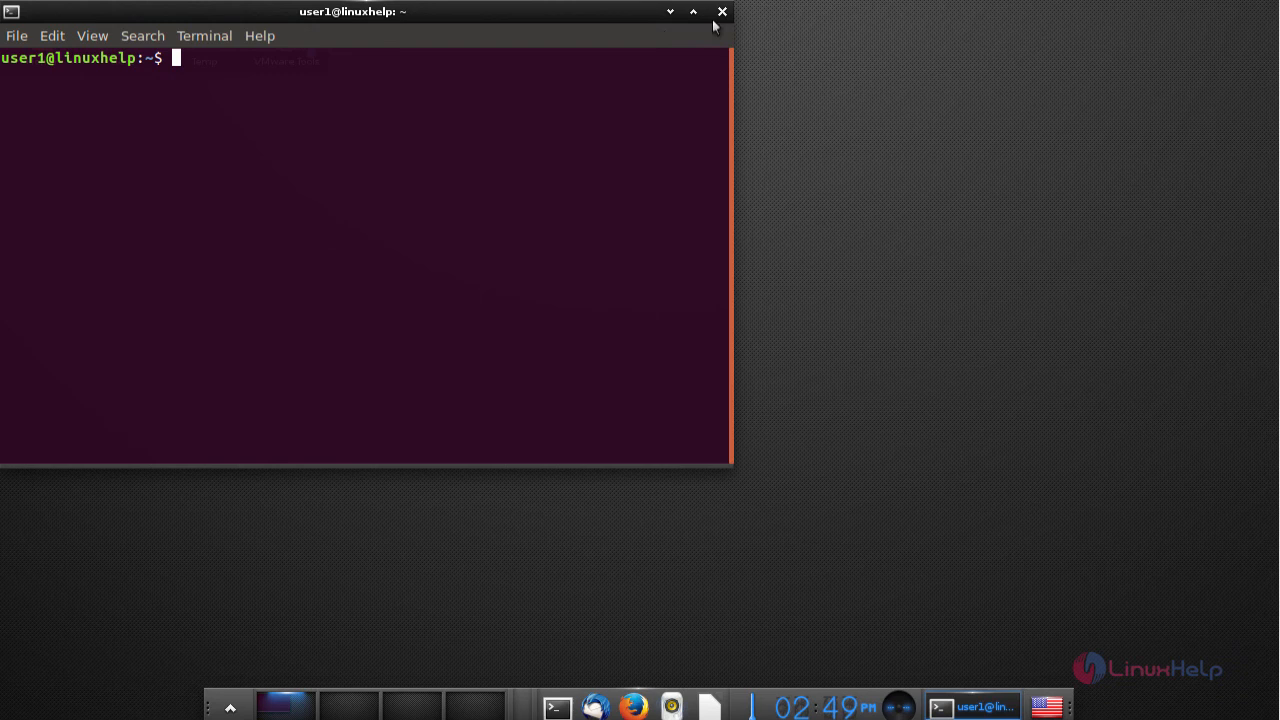
pyautogui.moveTo(360, 288)
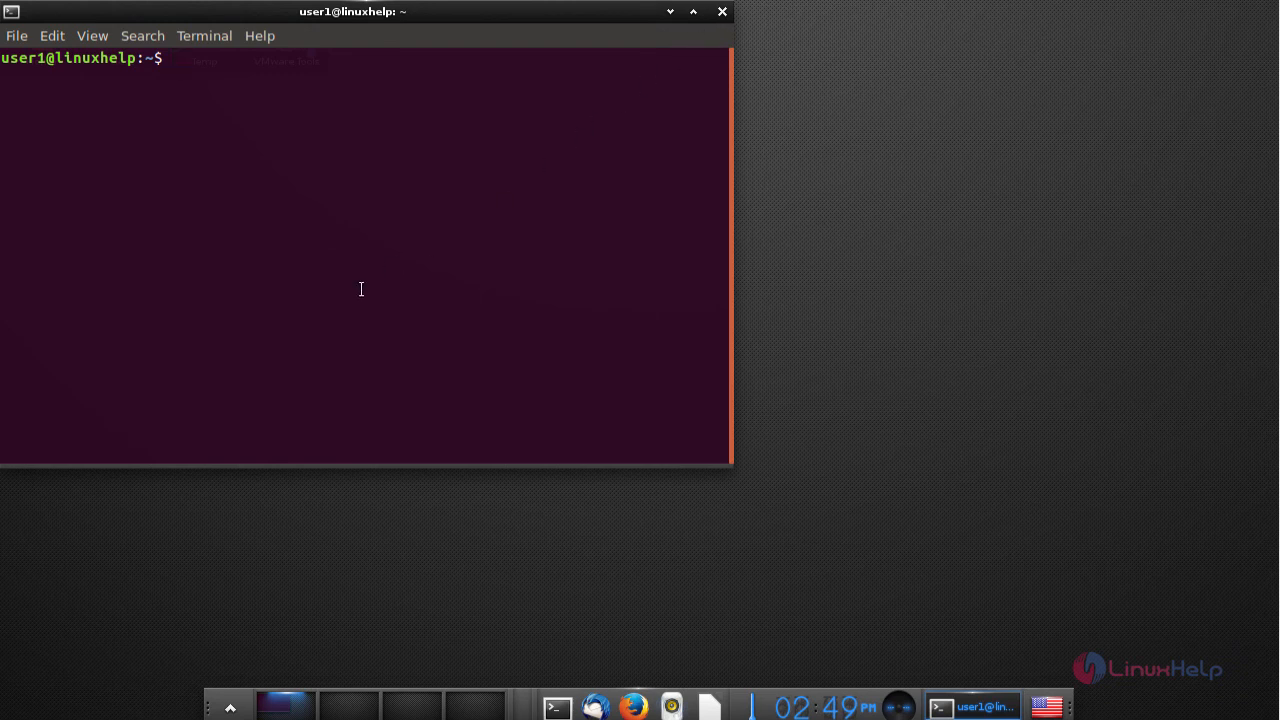